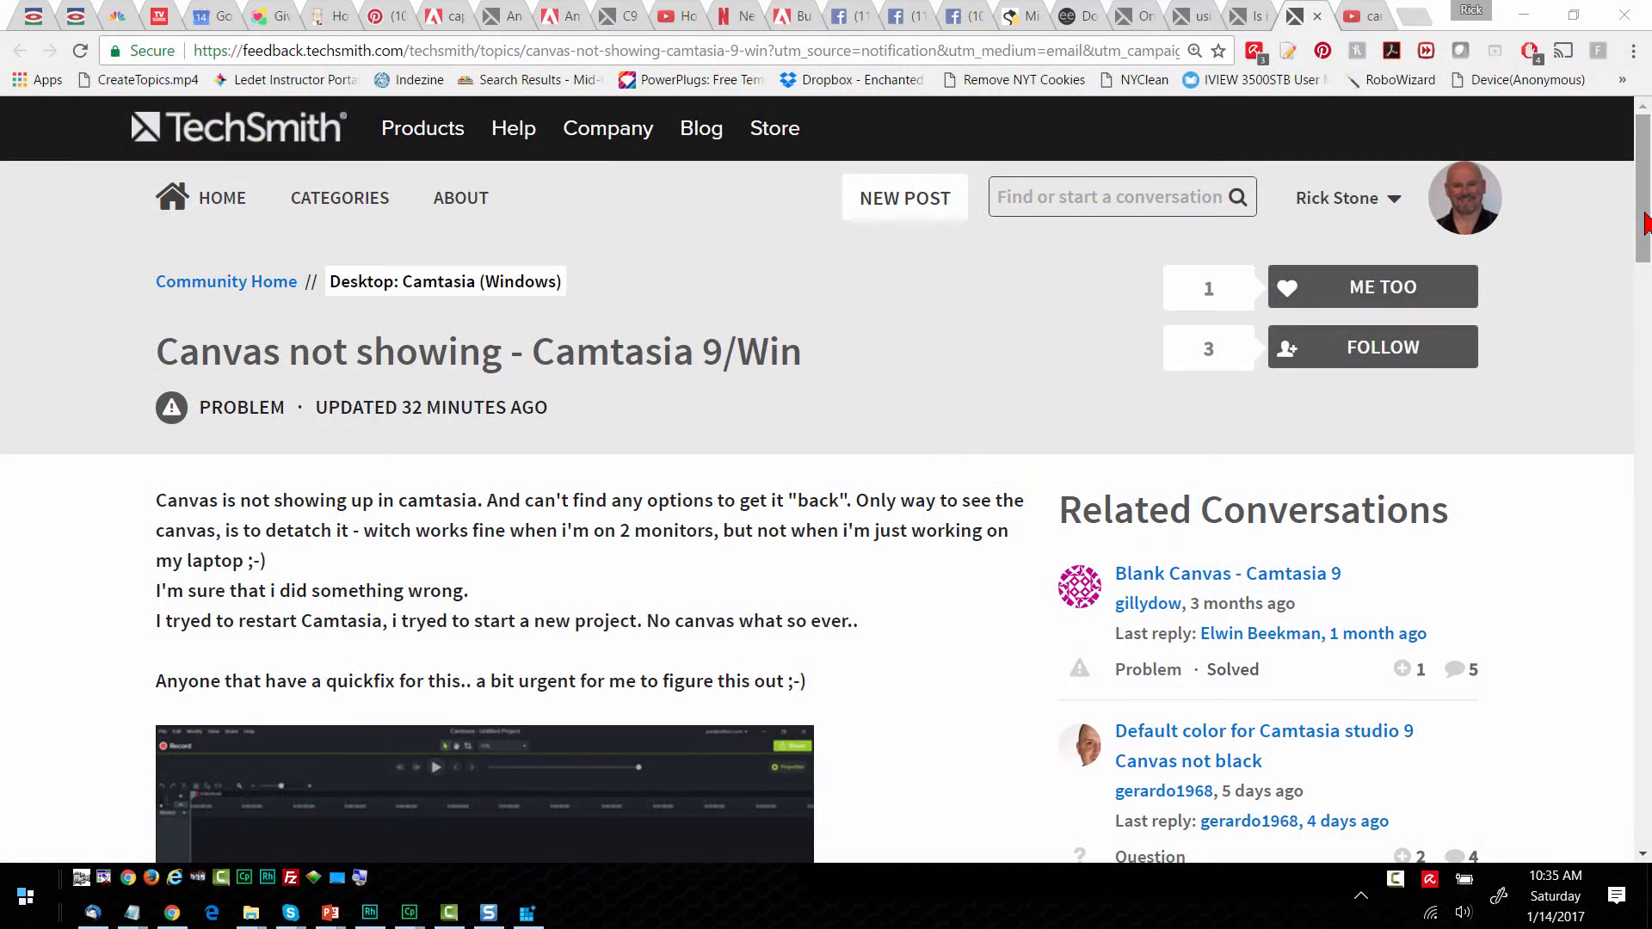
# Run 'regedit' from the Windows Run dialog to open Registry Editor.
pyautogui.scroll(-3)
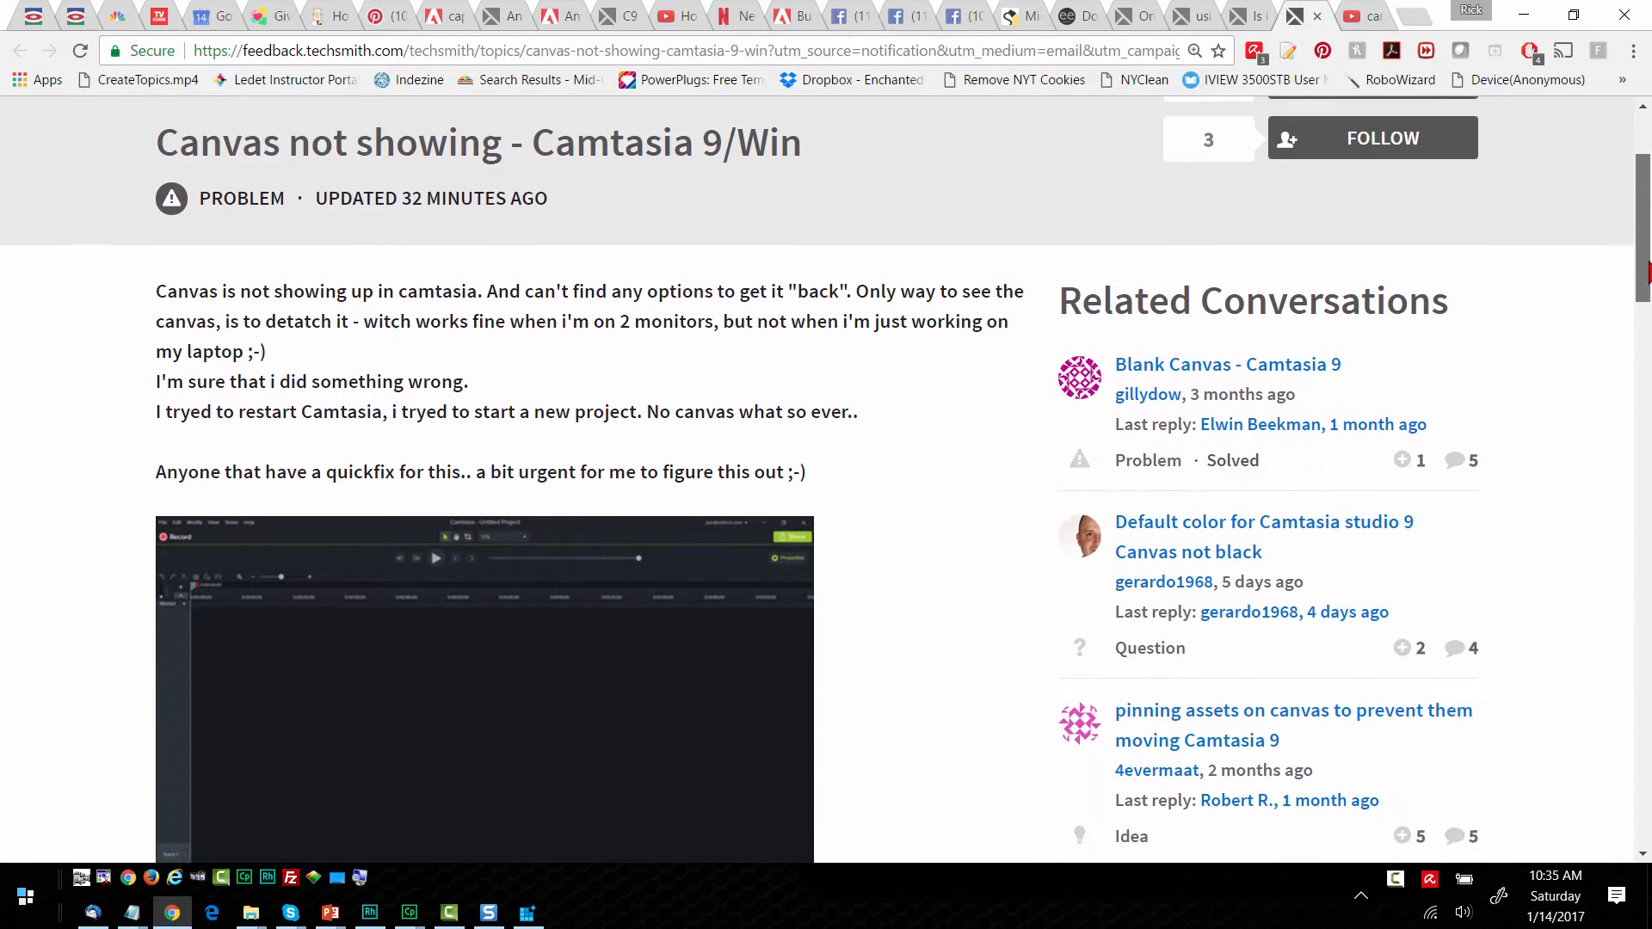
pyautogui.scroll(-3)
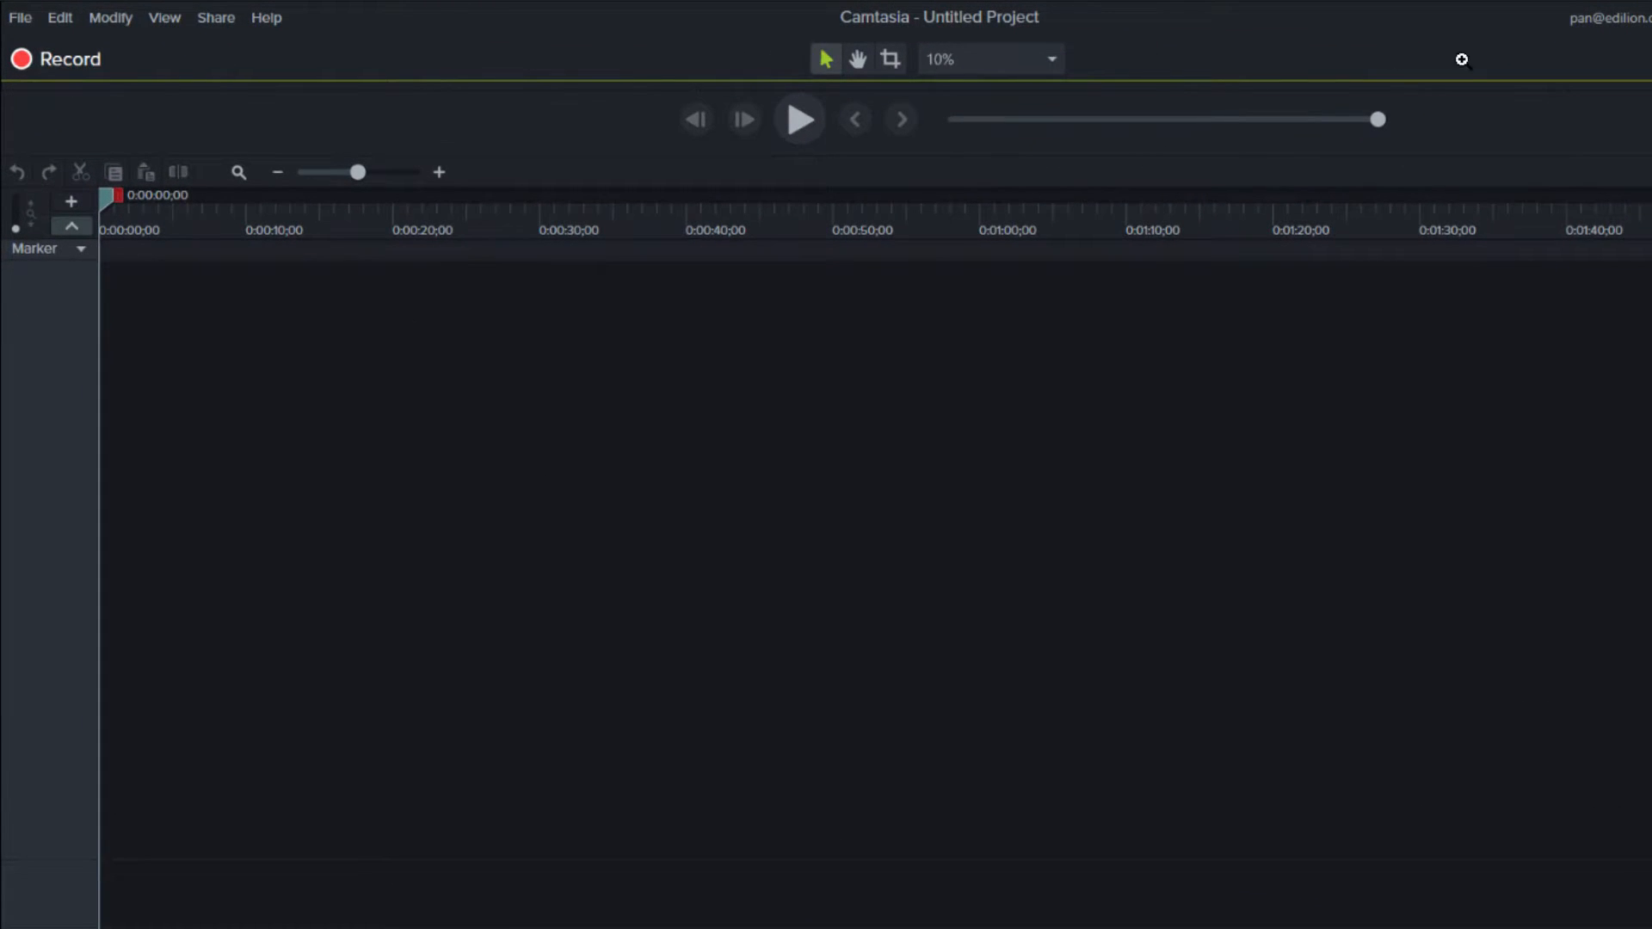
pyautogui.moveTo(1431, 165)
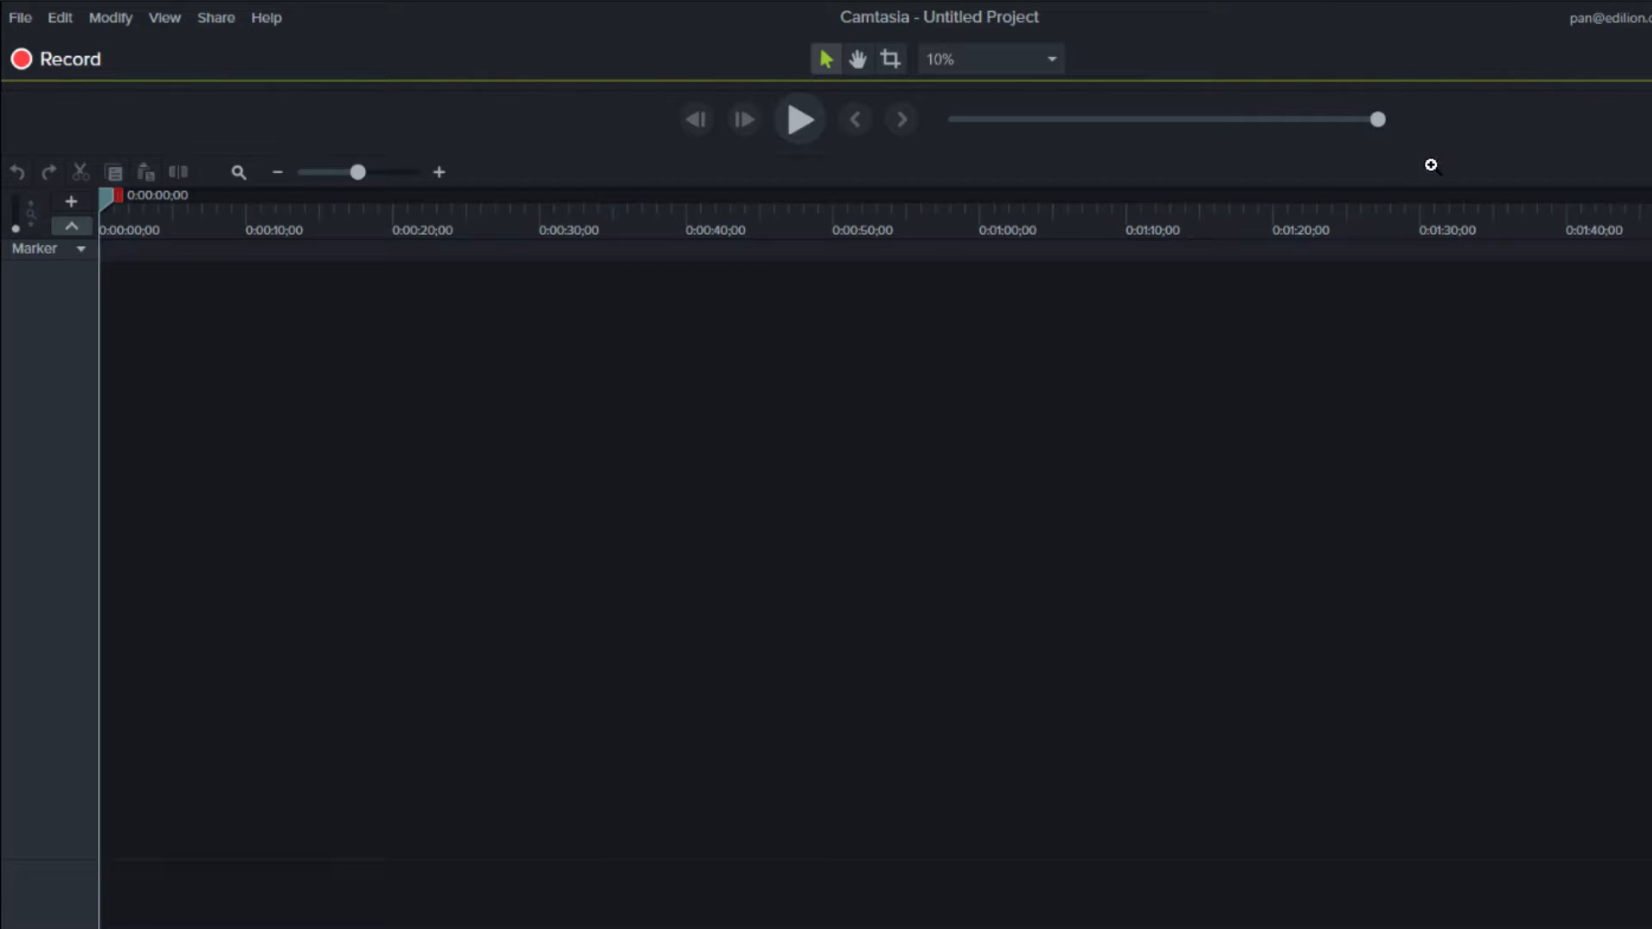
pyautogui.moveTo(849, 139)
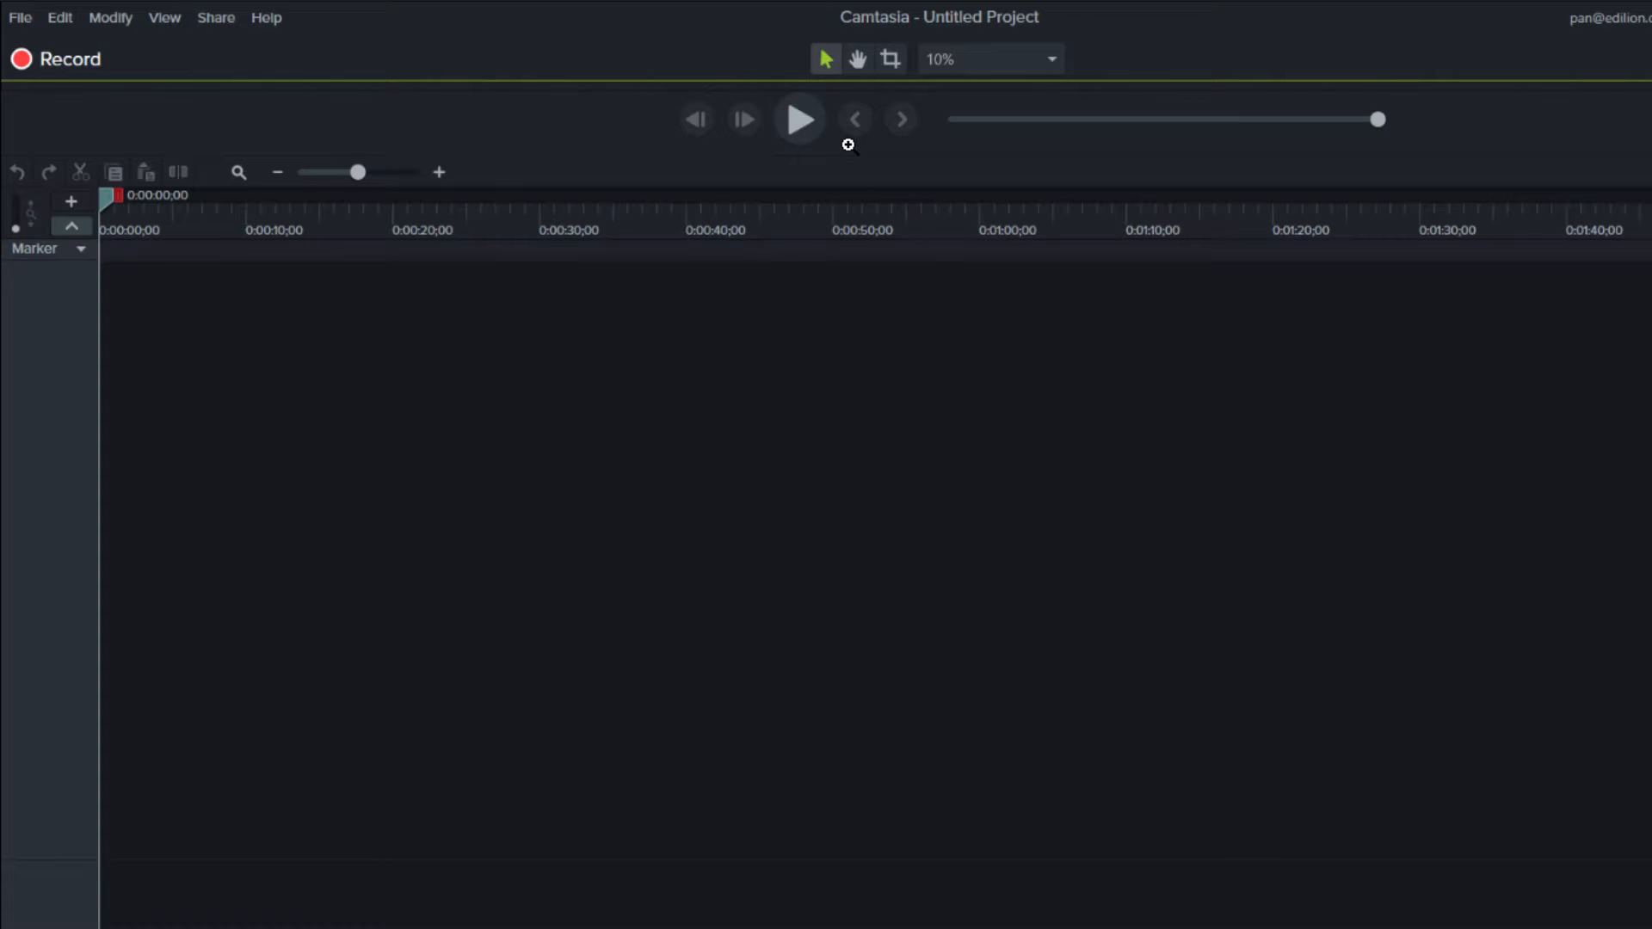
pyautogui.moveTo(818, 624)
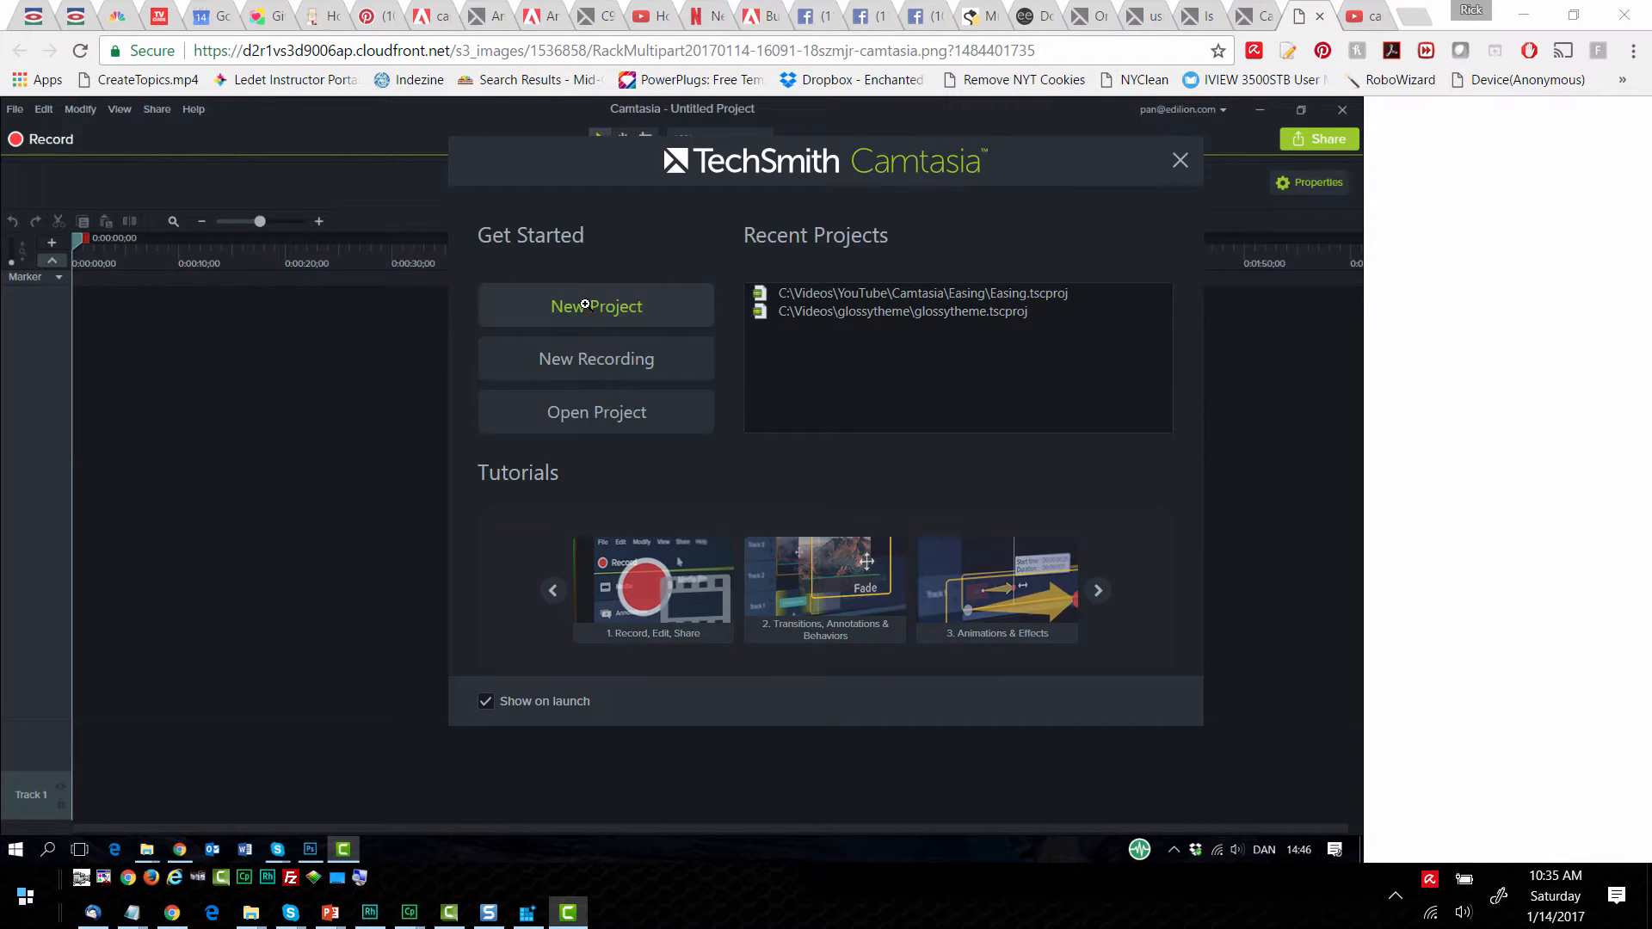
pyautogui.click(586, 306)
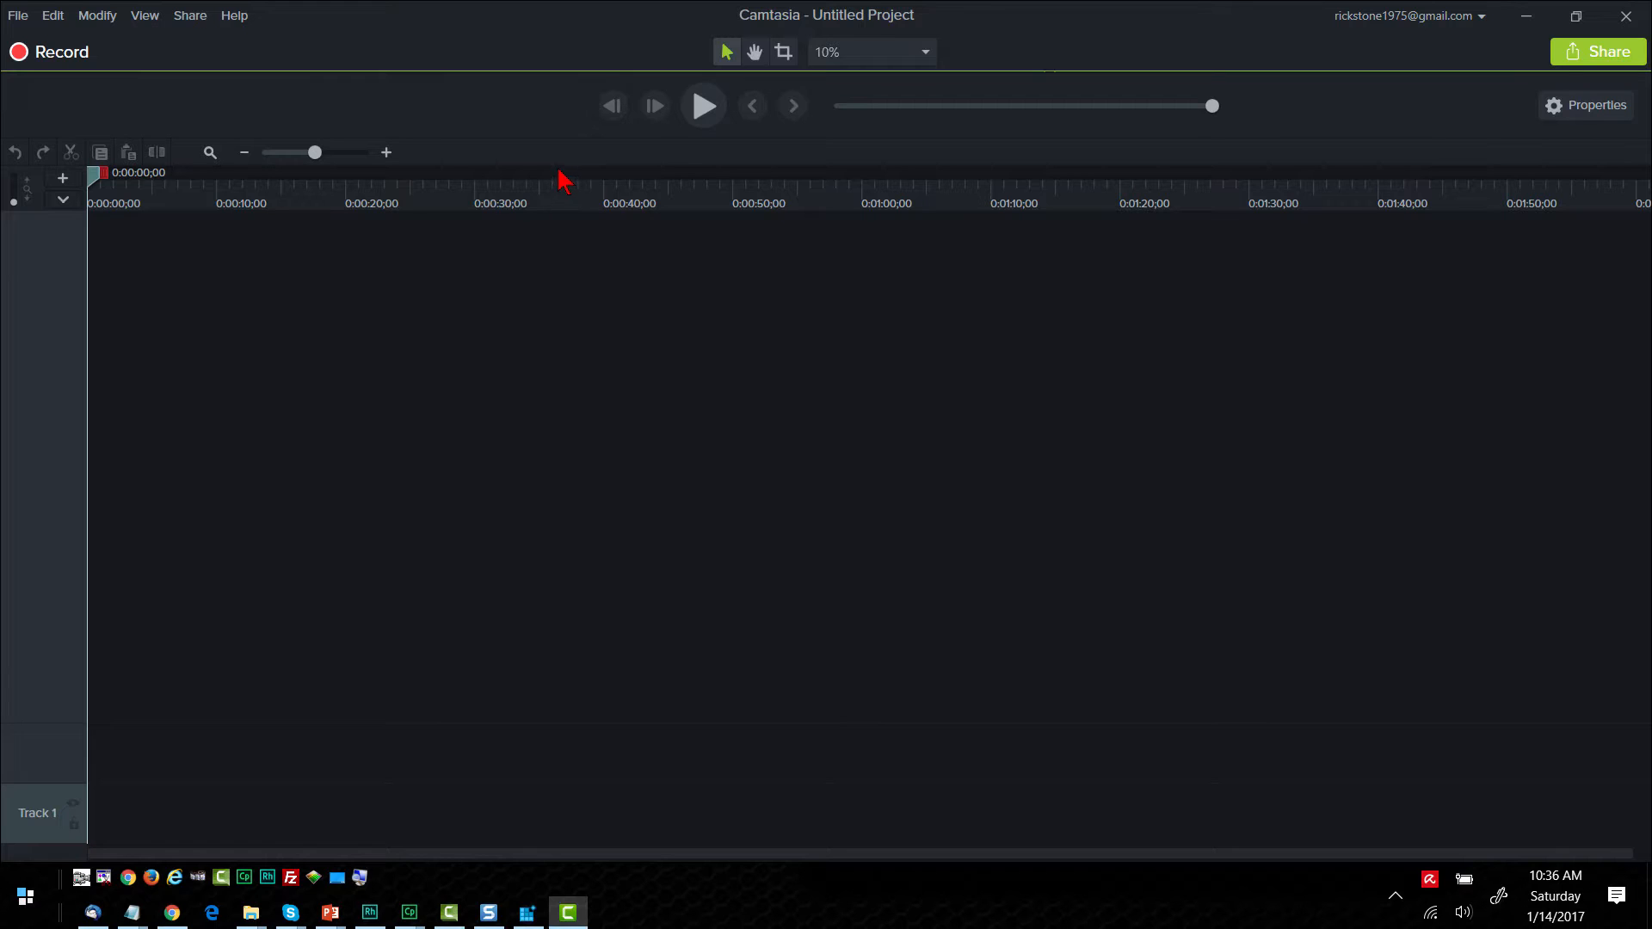
pyautogui.moveTo(495, 82)
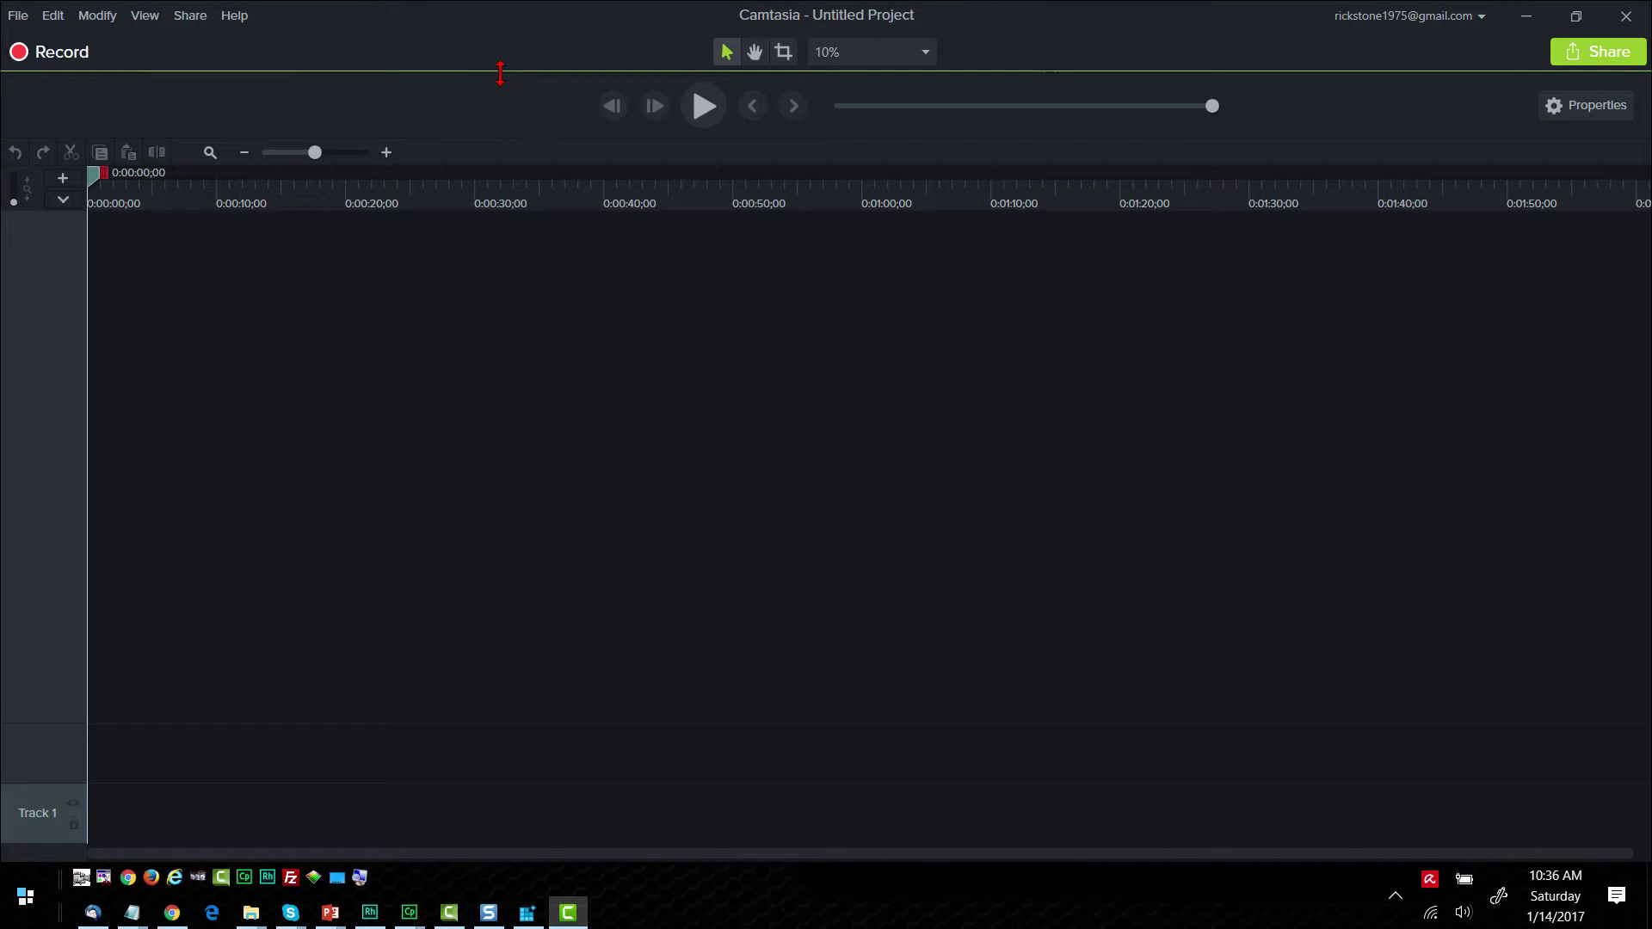
pyautogui.moveTo(501, 94)
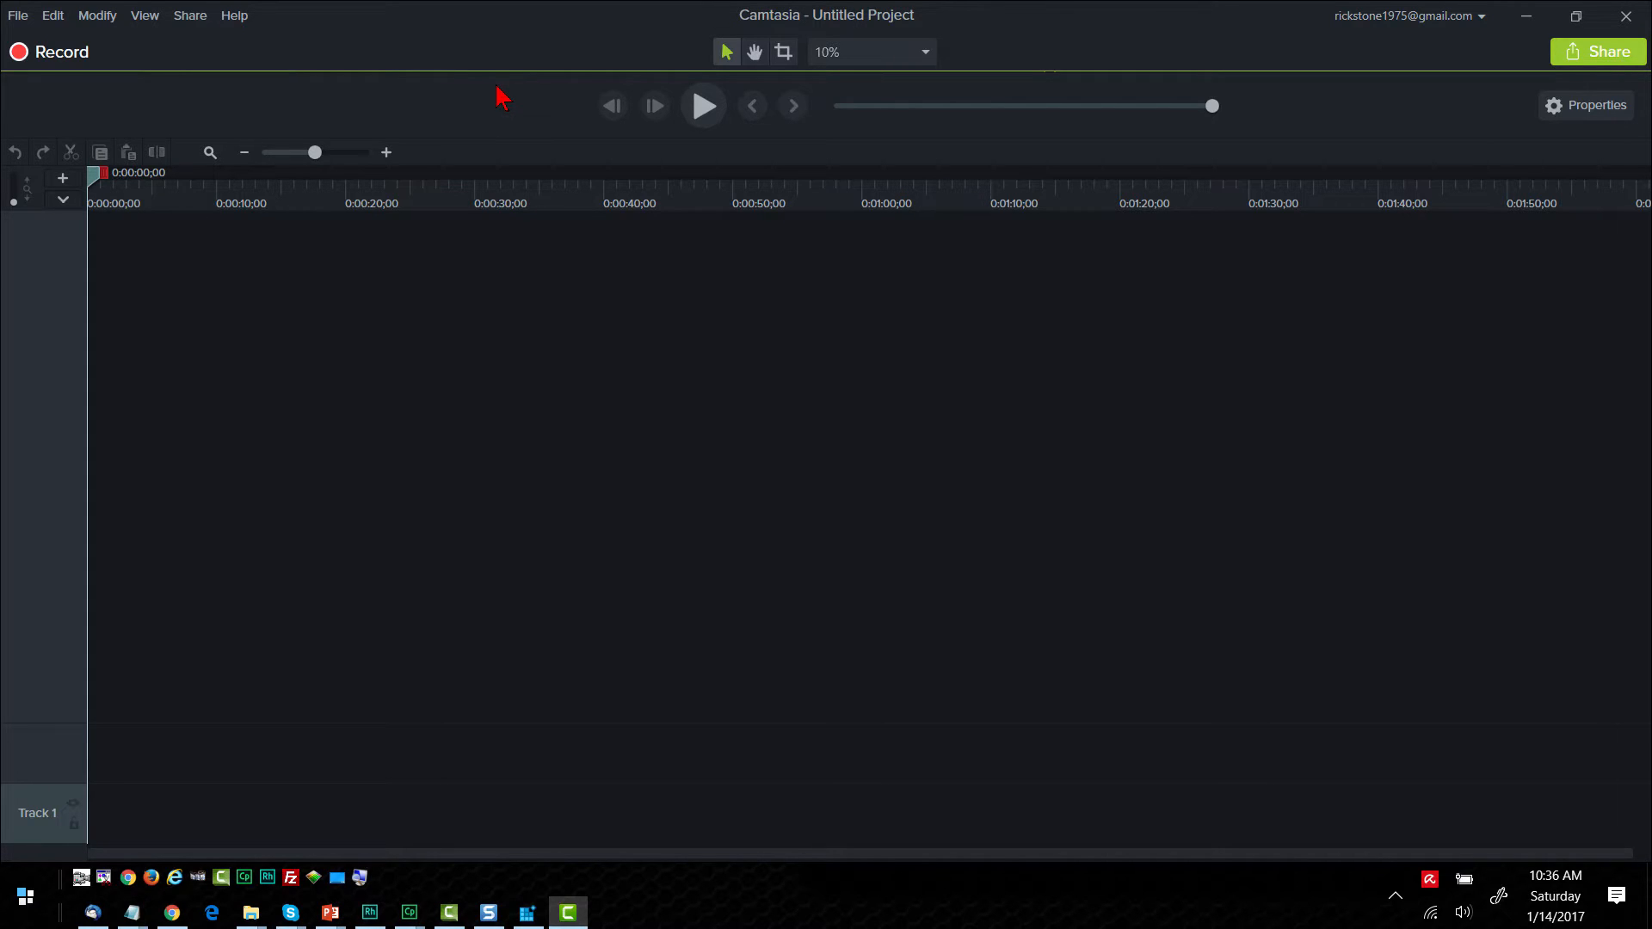
pyautogui.moveTo(486, 103)
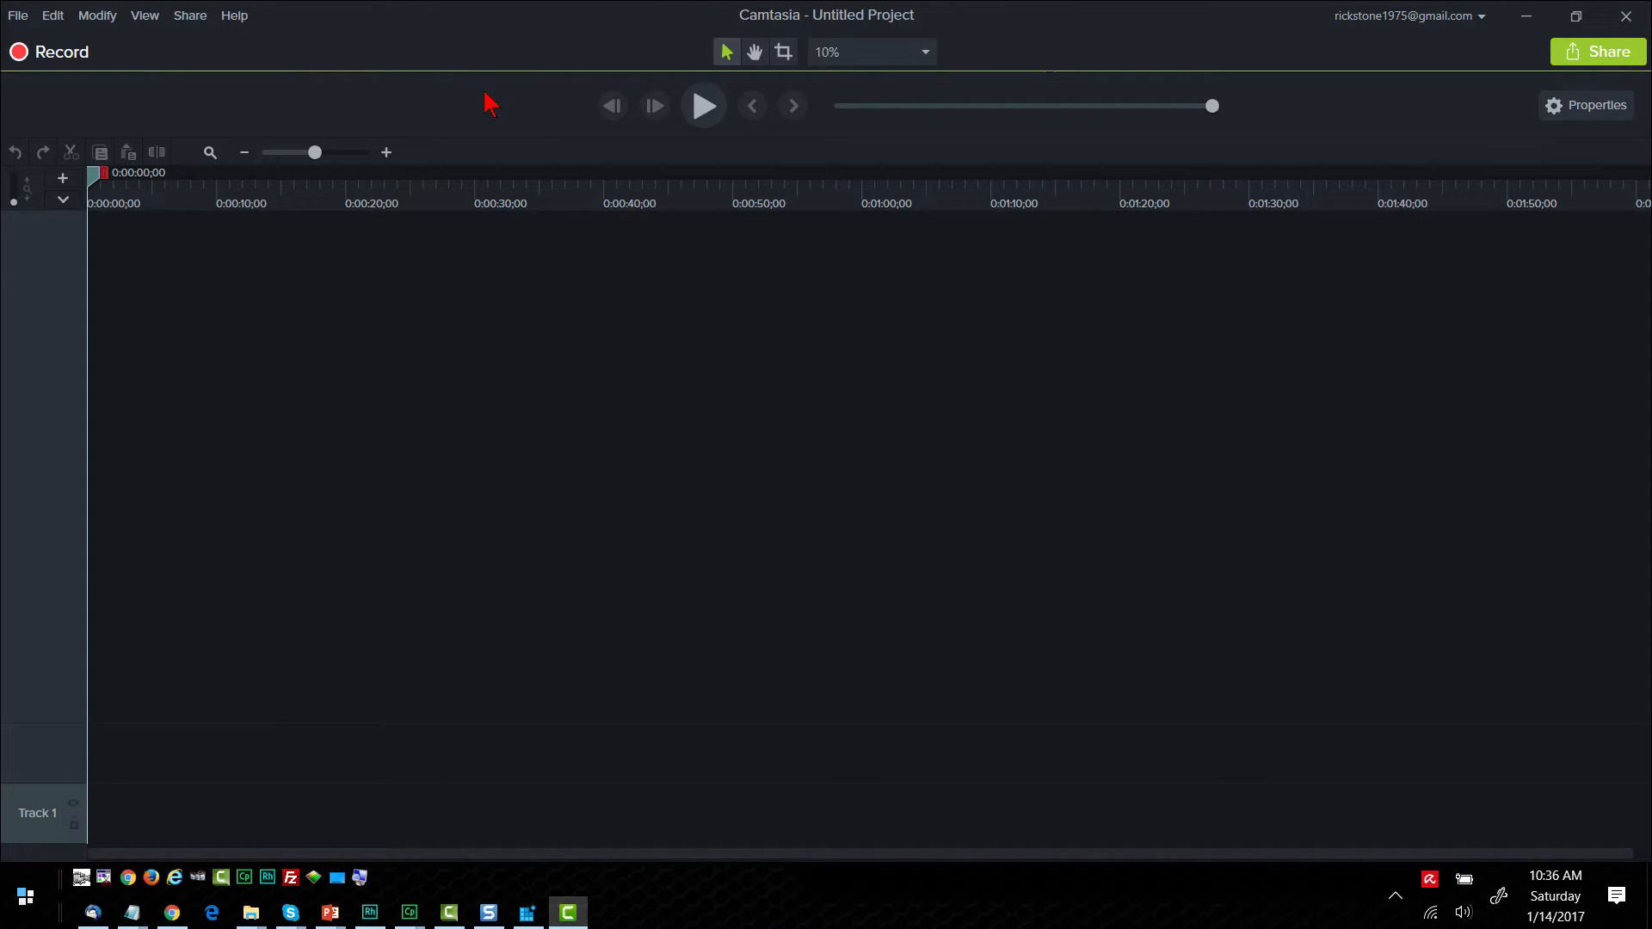
pyautogui.moveTo(1416, 123)
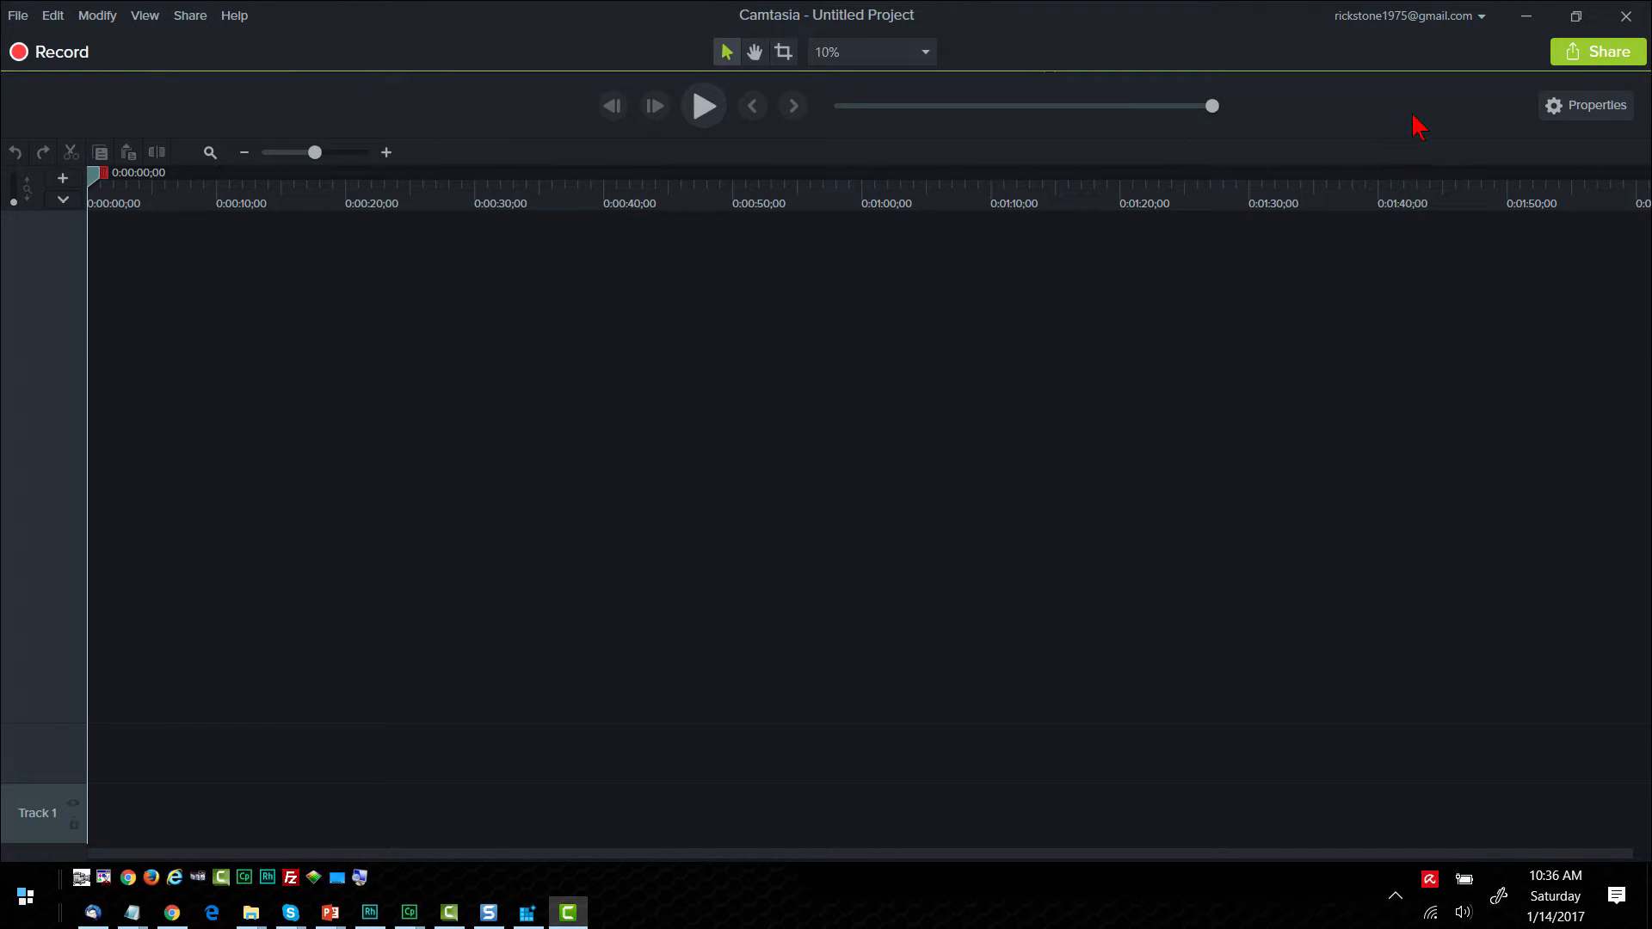
pyautogui.moveTo(1641, 36)
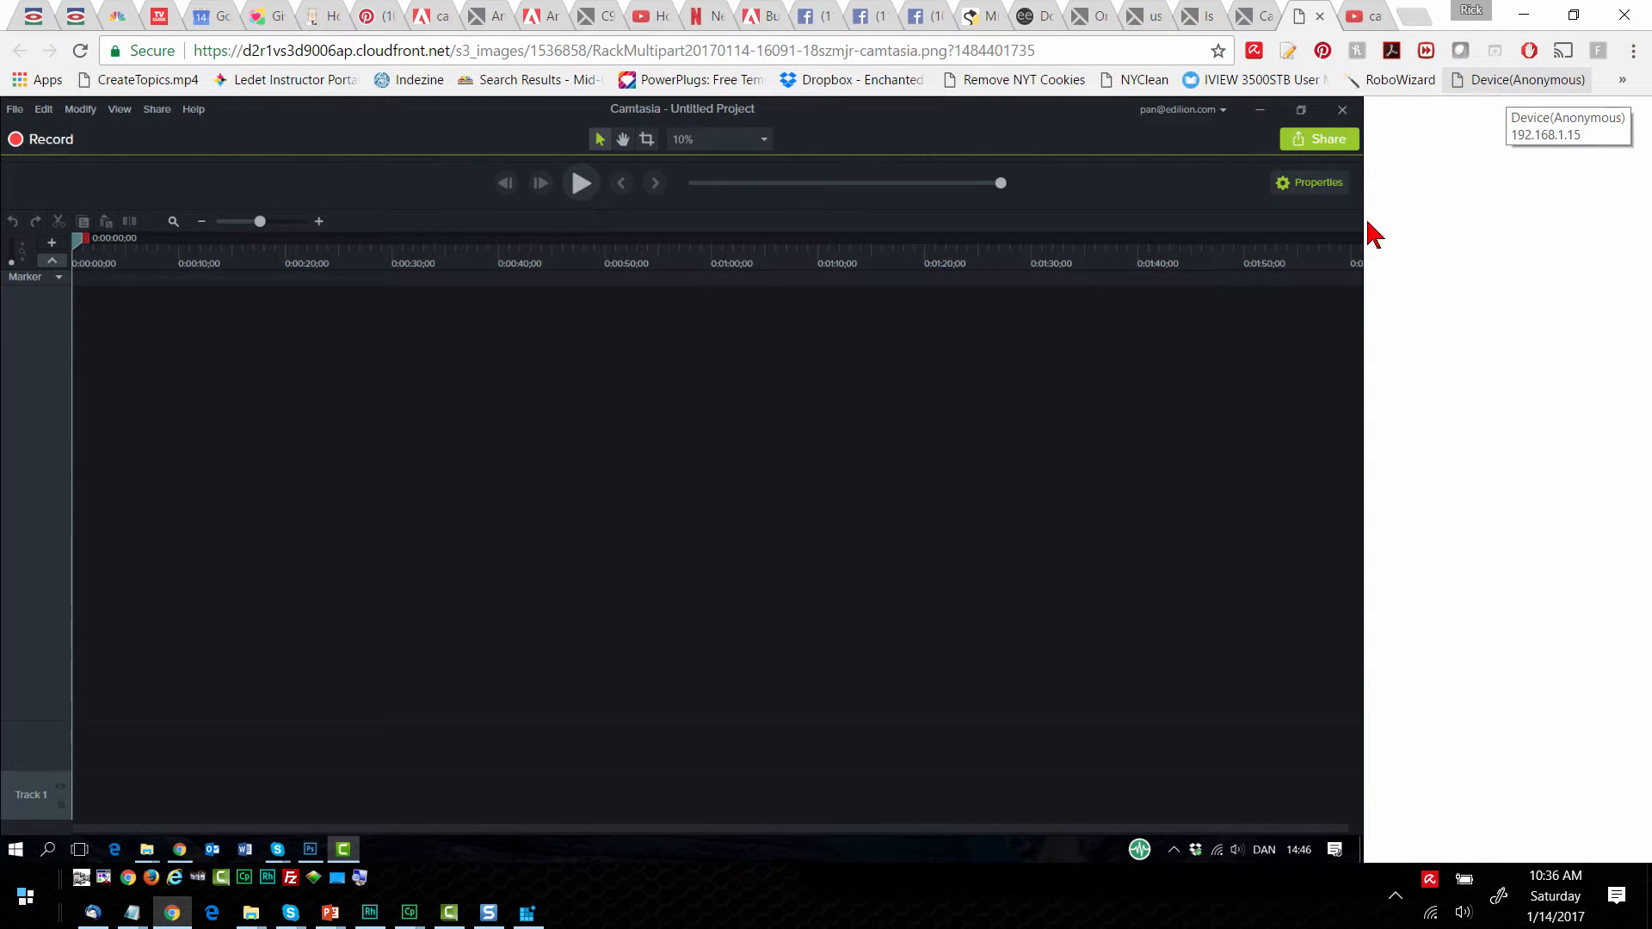
pyautogui.moveTo(523, 791)
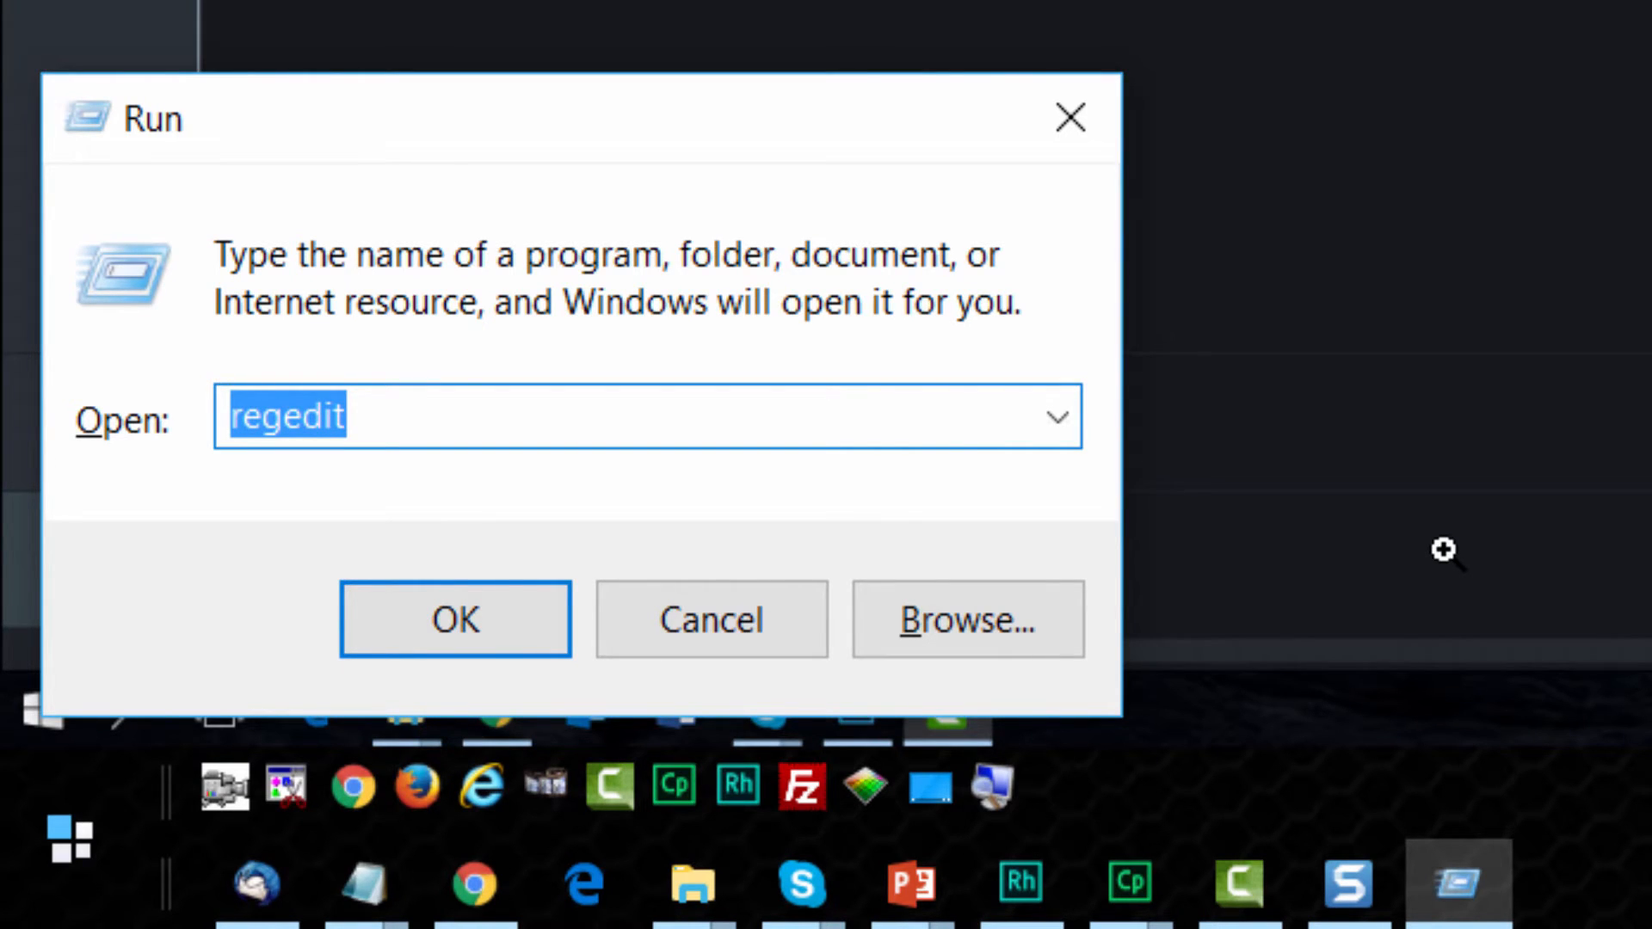
pyautogui.click(454, 619)
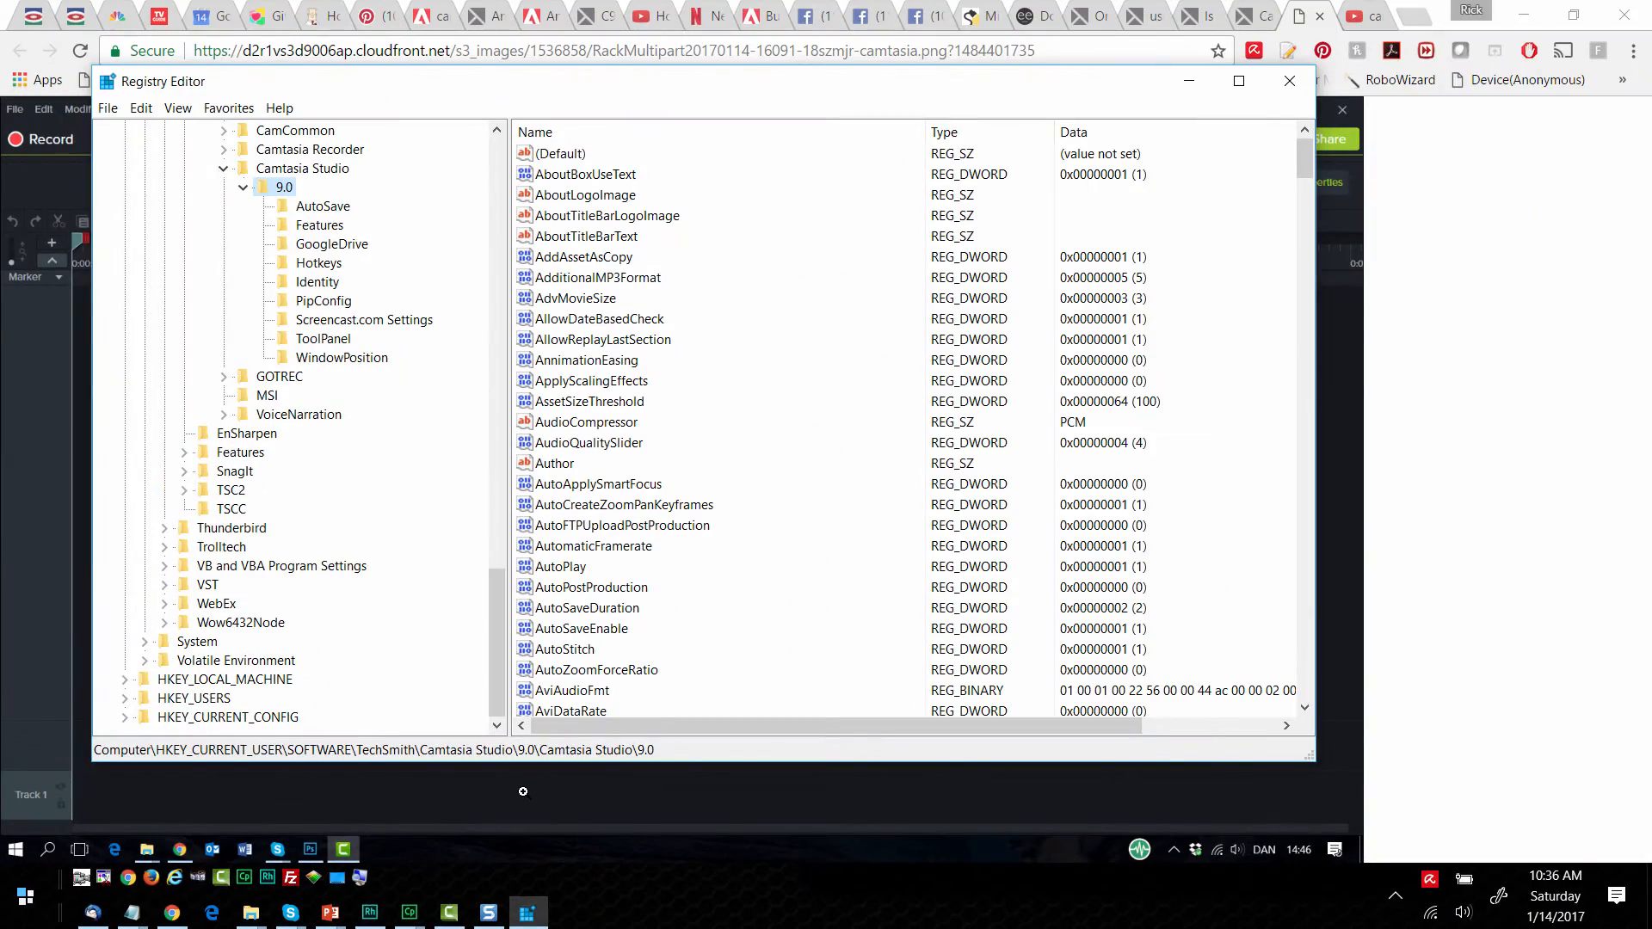
# Navigate to HKCU\SOFTWARE\TechSmith\Camtasia Studio\9.0\Camtasia Studio\9.0 to show its values.
pyautogui.click(589, 442)
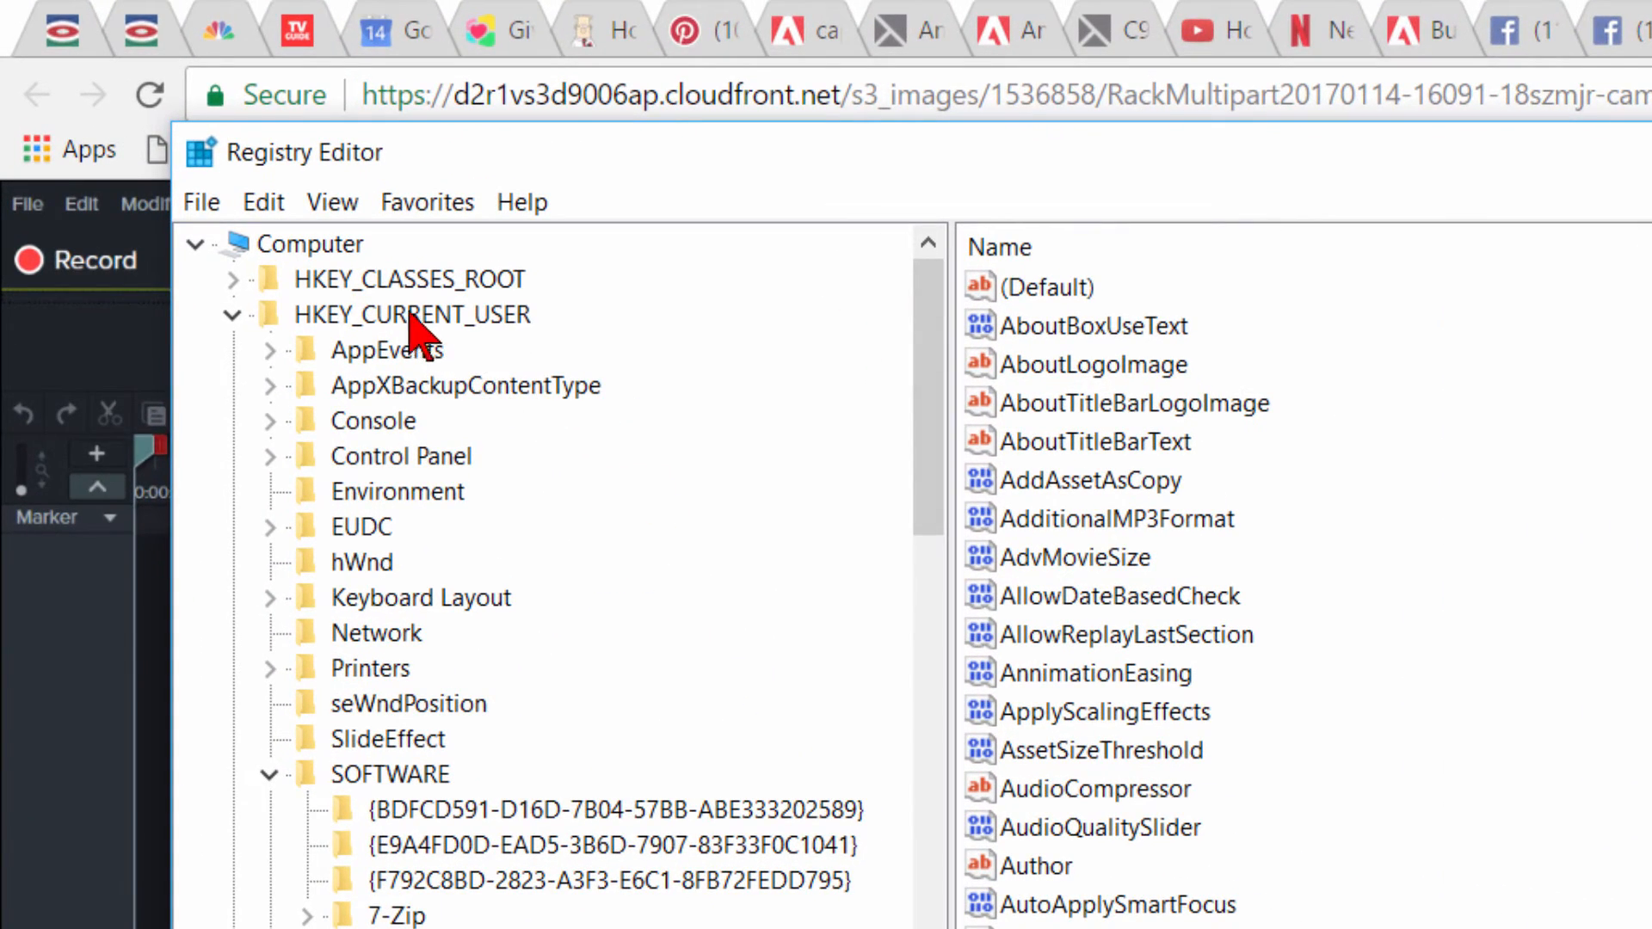
pyautogui.click(412, 315)
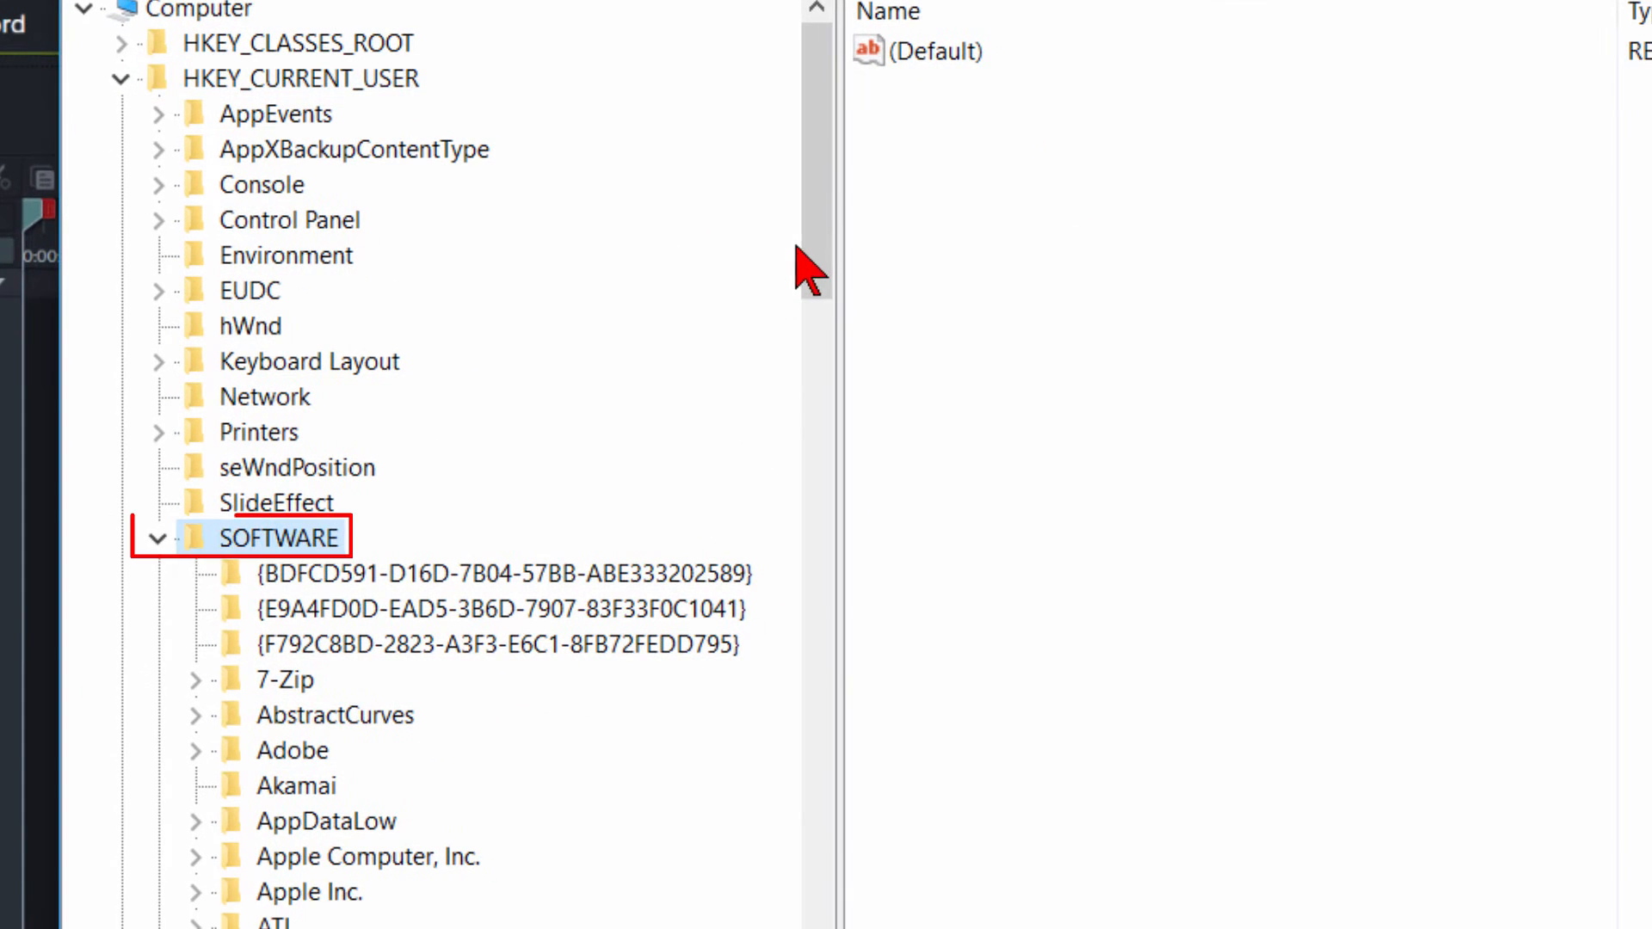
pyautogui.scroll(-3)
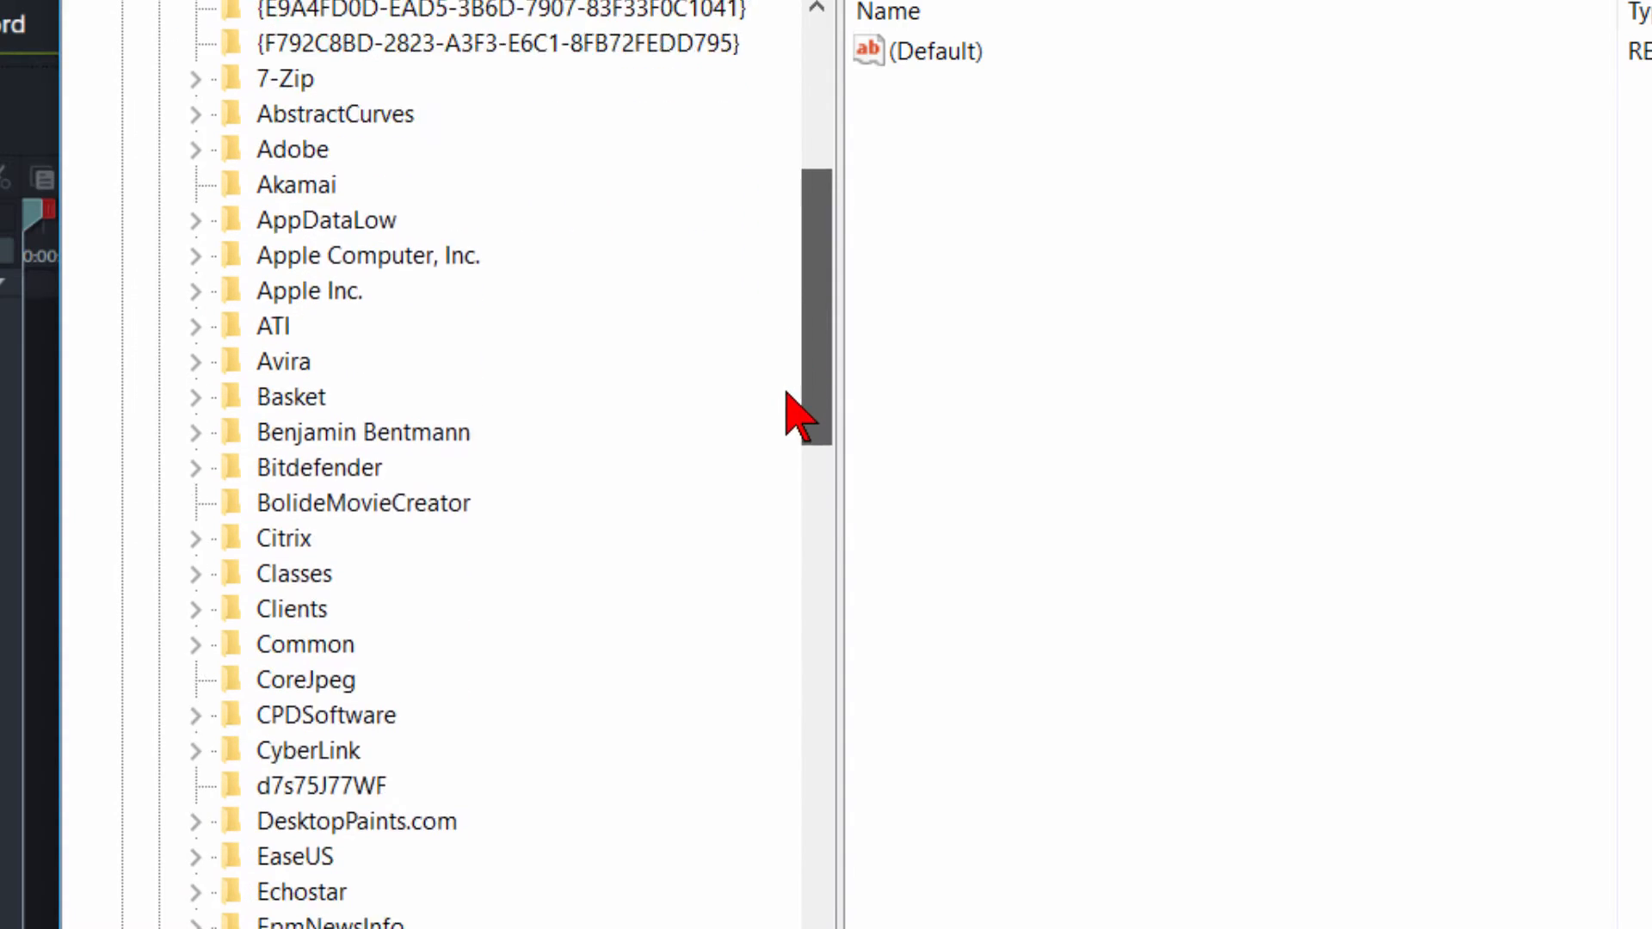
pyautogui.scroll(-3)
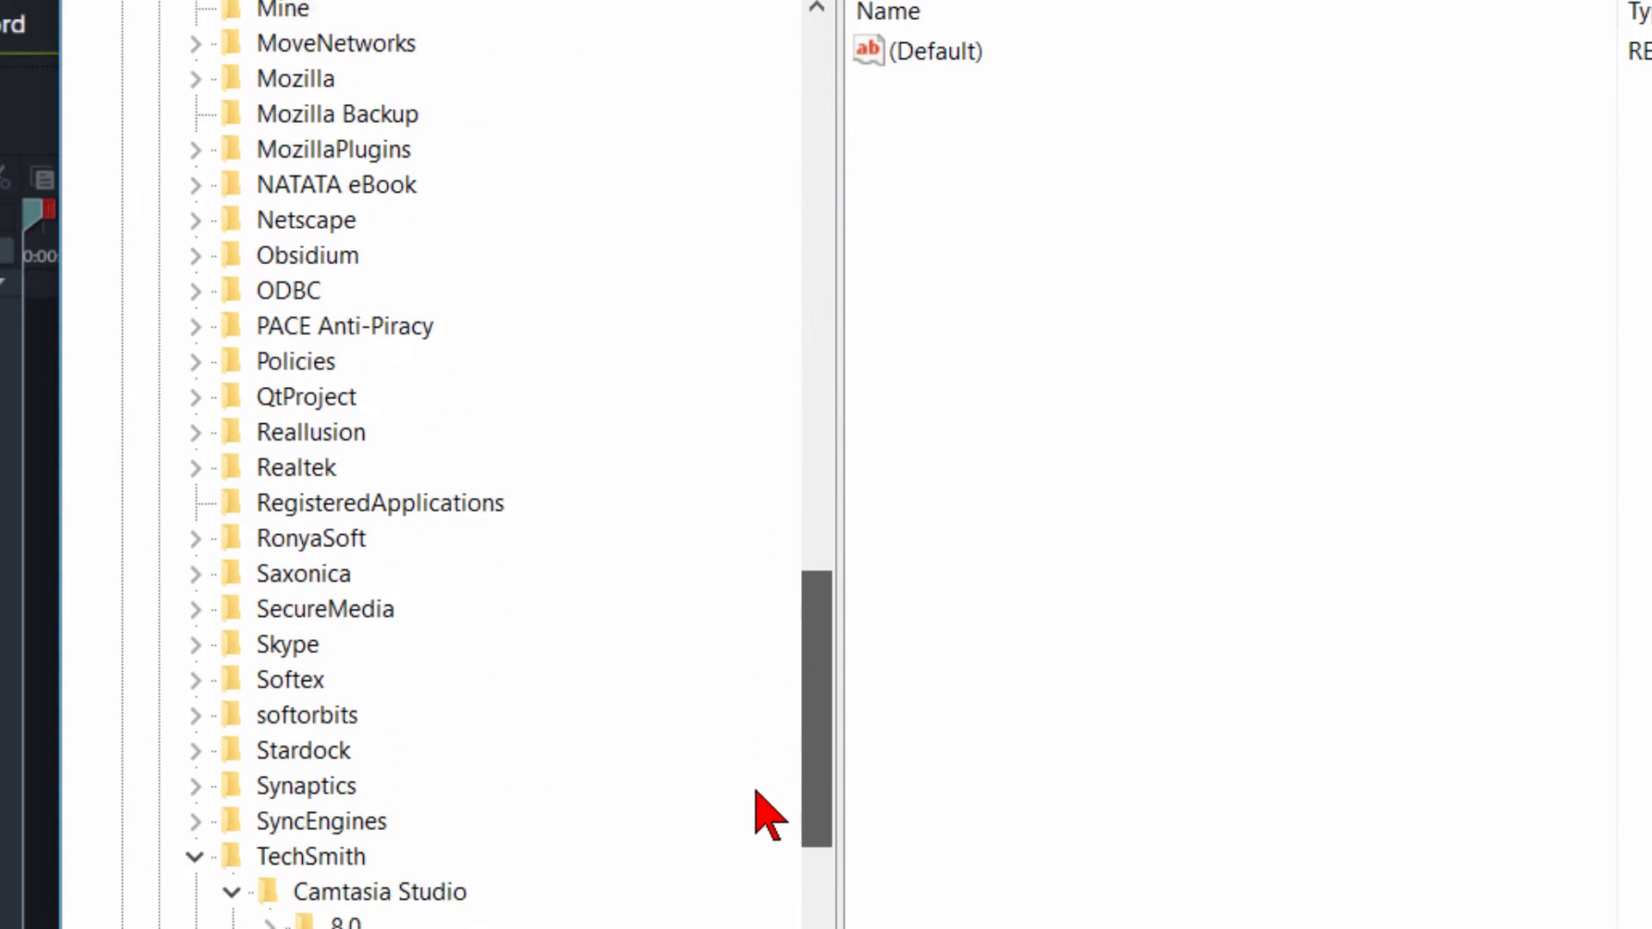
pyautogui.click(310, 537)
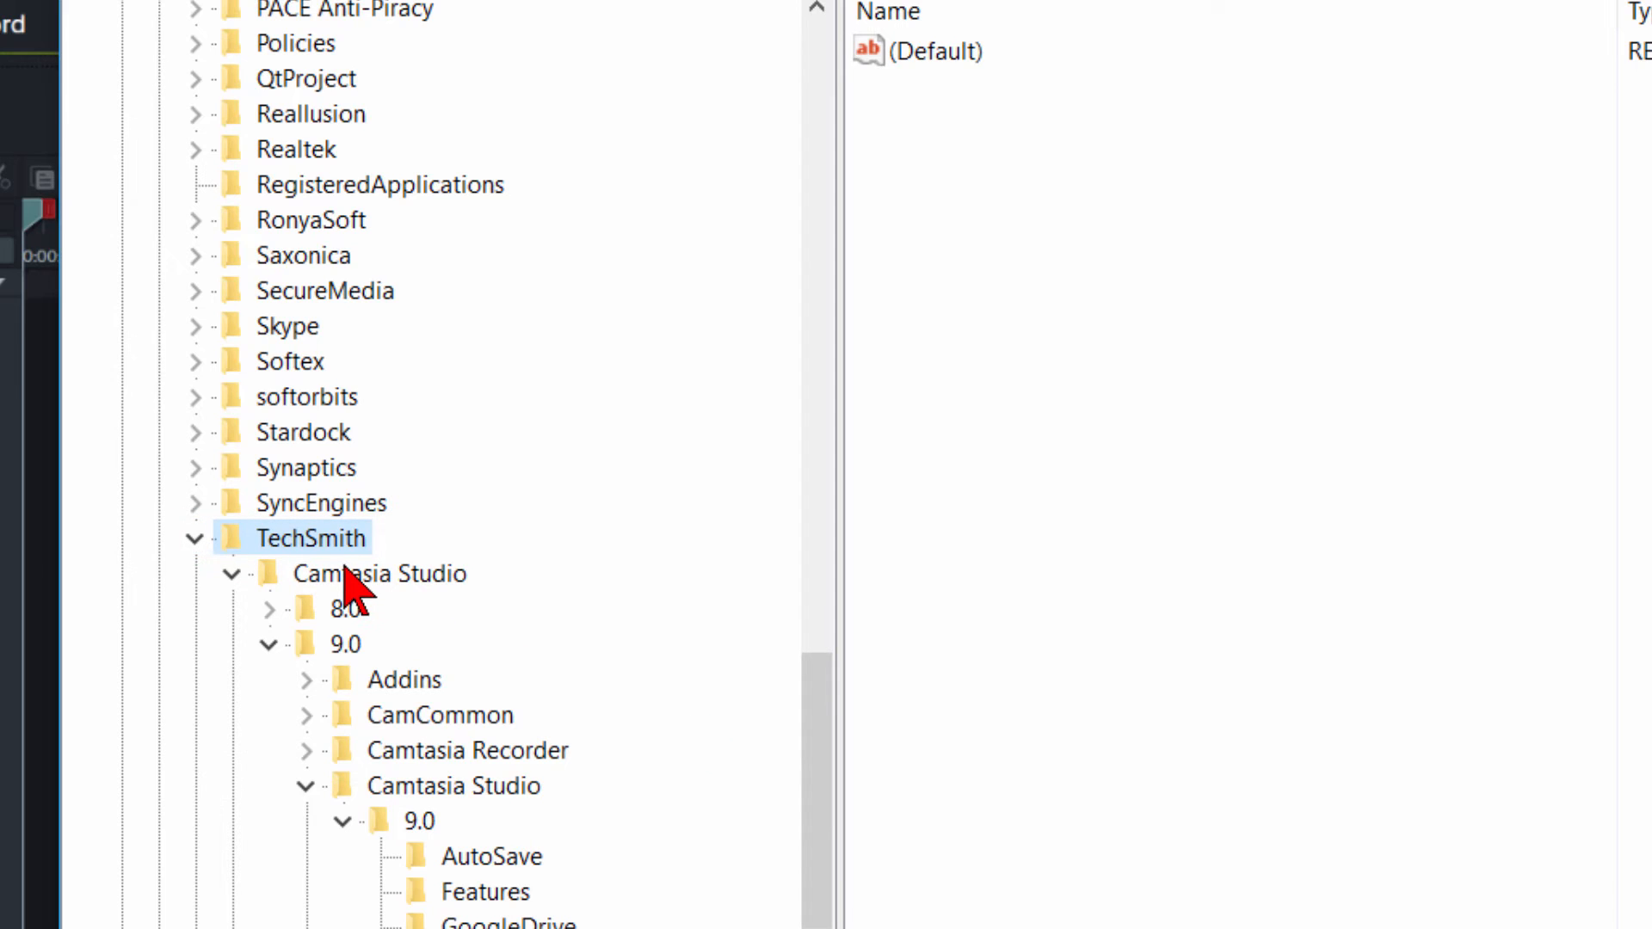
pyautogui.click(380, 574)
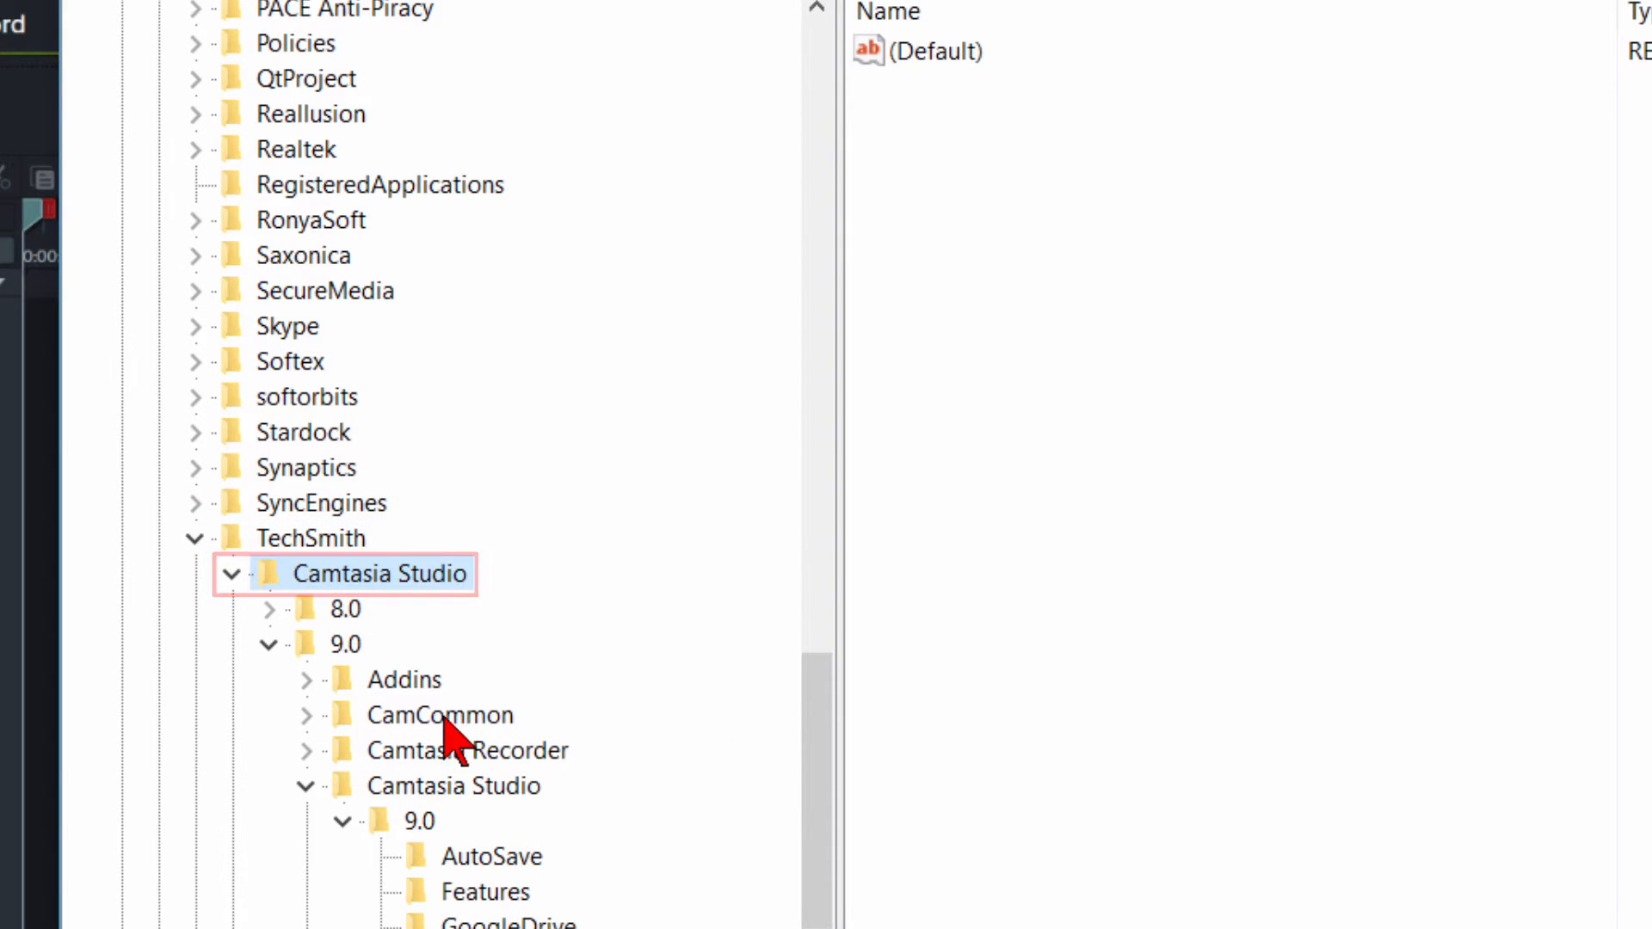
pyautogui.click(344, 644)
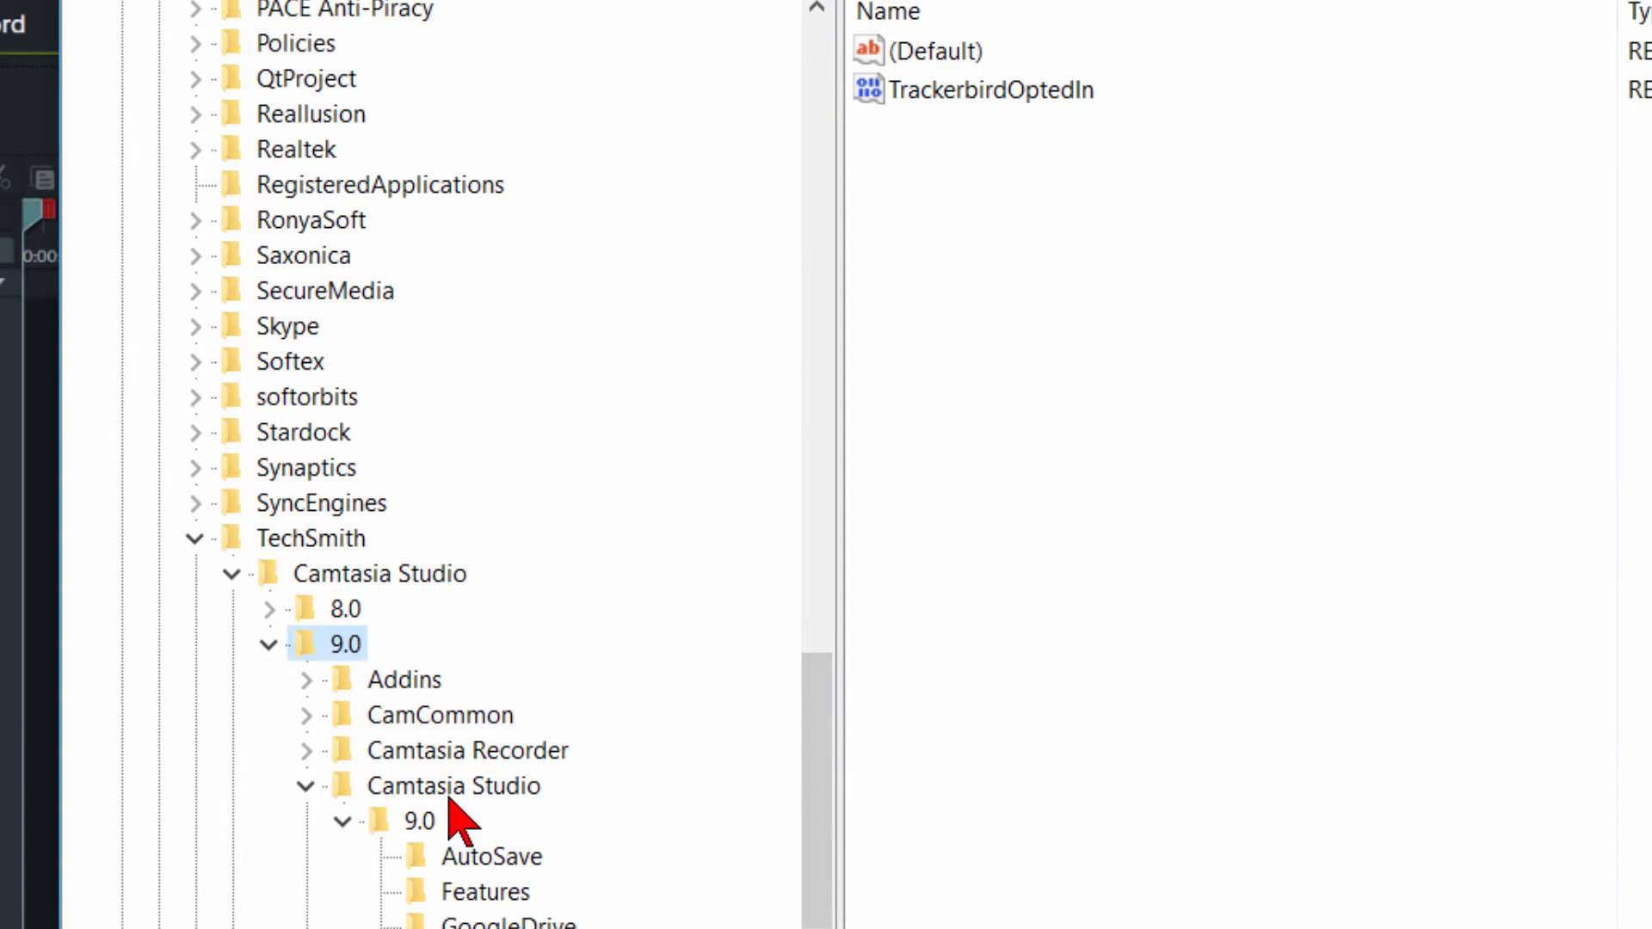
pyautogui.click(454, 786)
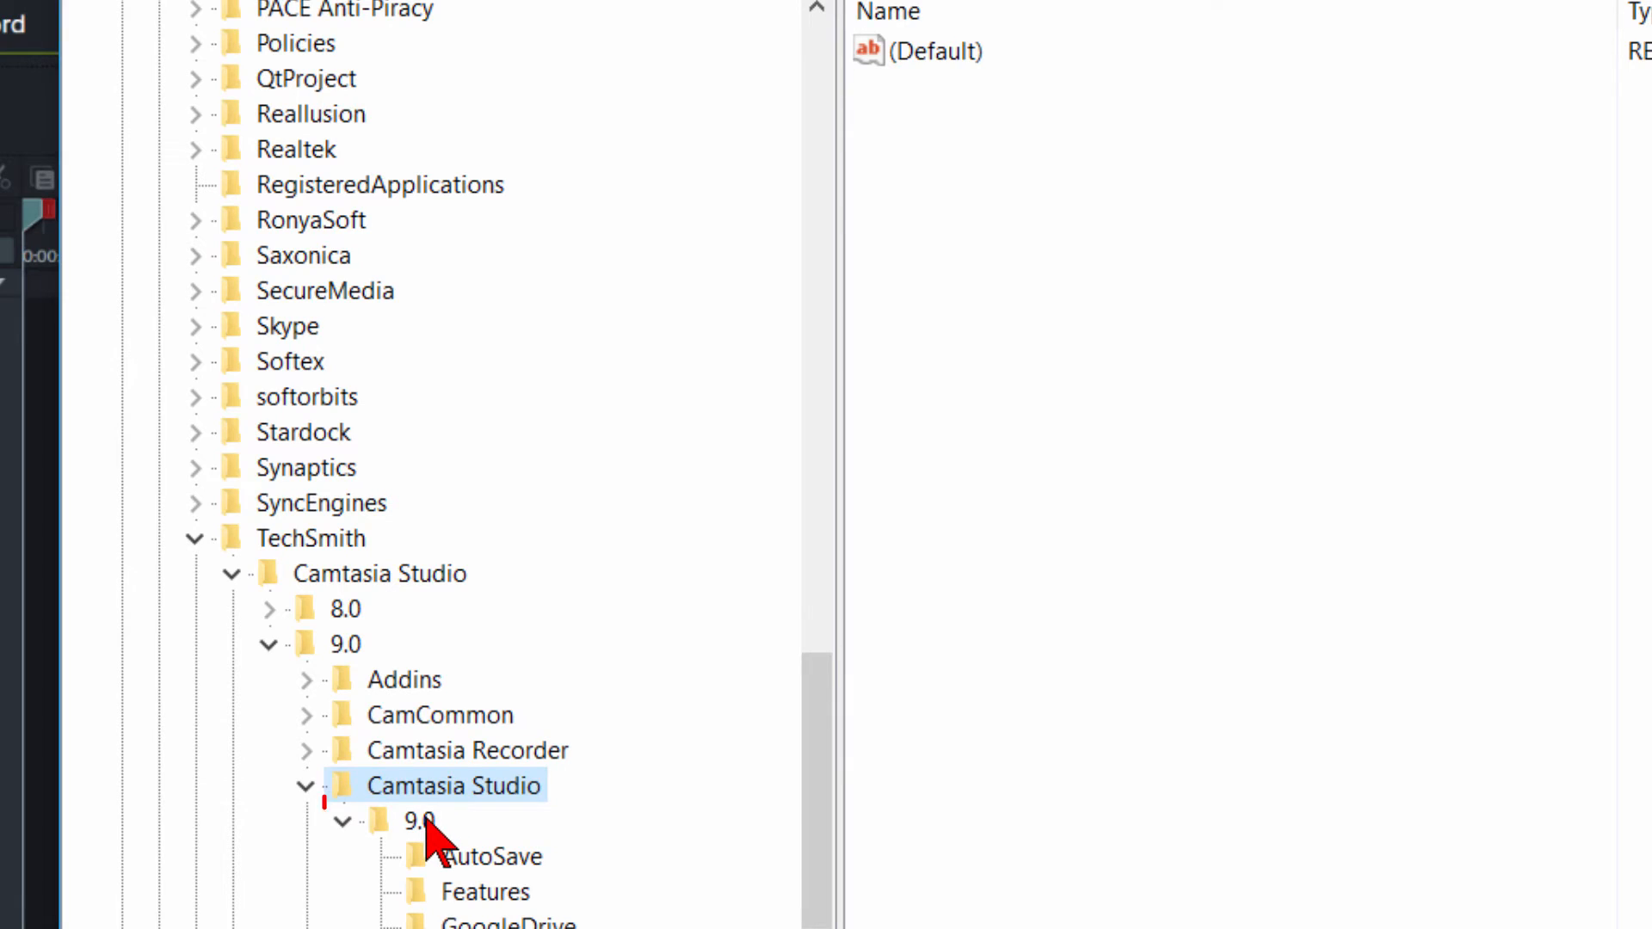
pyautogui.click(416, 821)
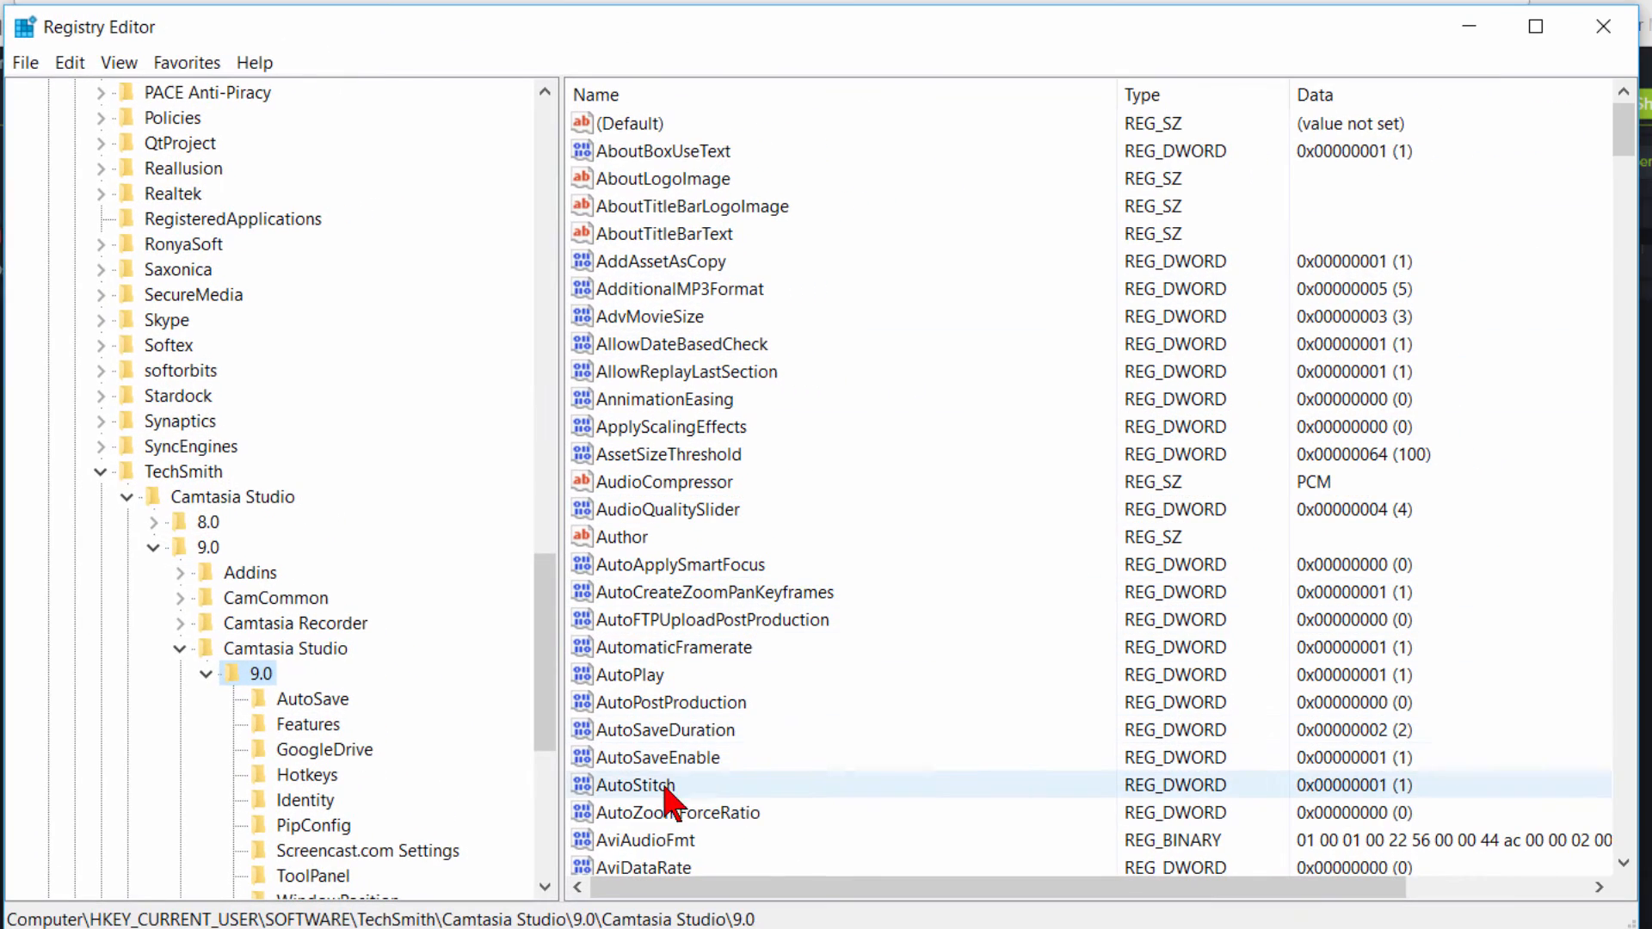
pyautogui.moveTo(1631, 131)
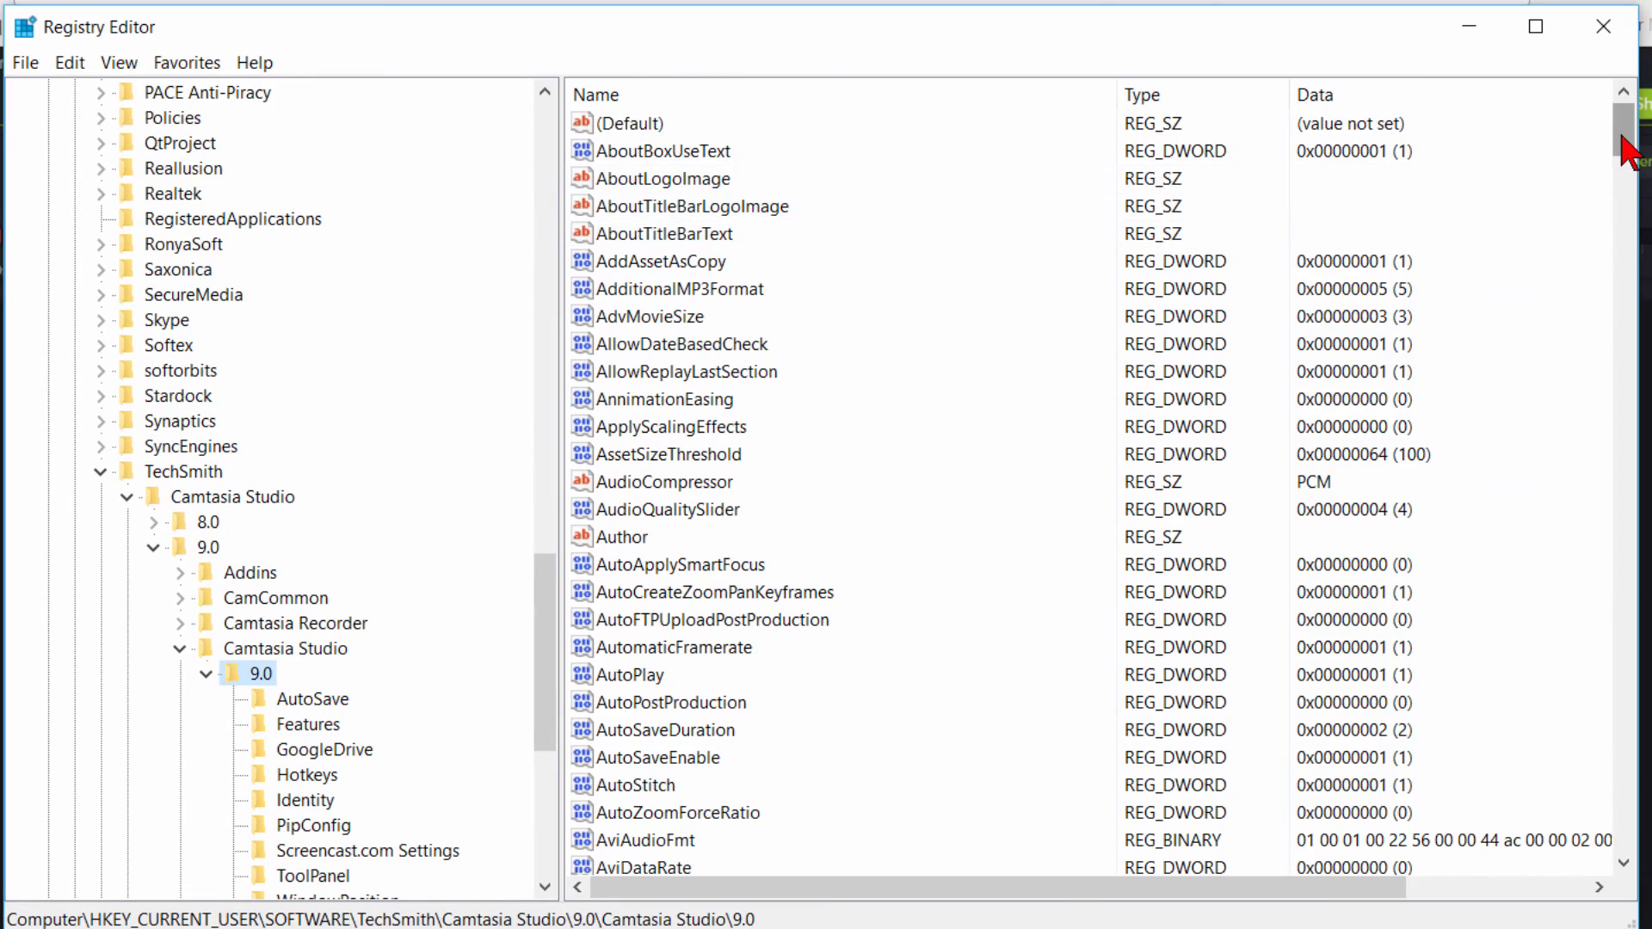
# Scroll the Camtasia 9.0 values list down to the TimelineHeight entry.
pyautogui.scroll(-3)
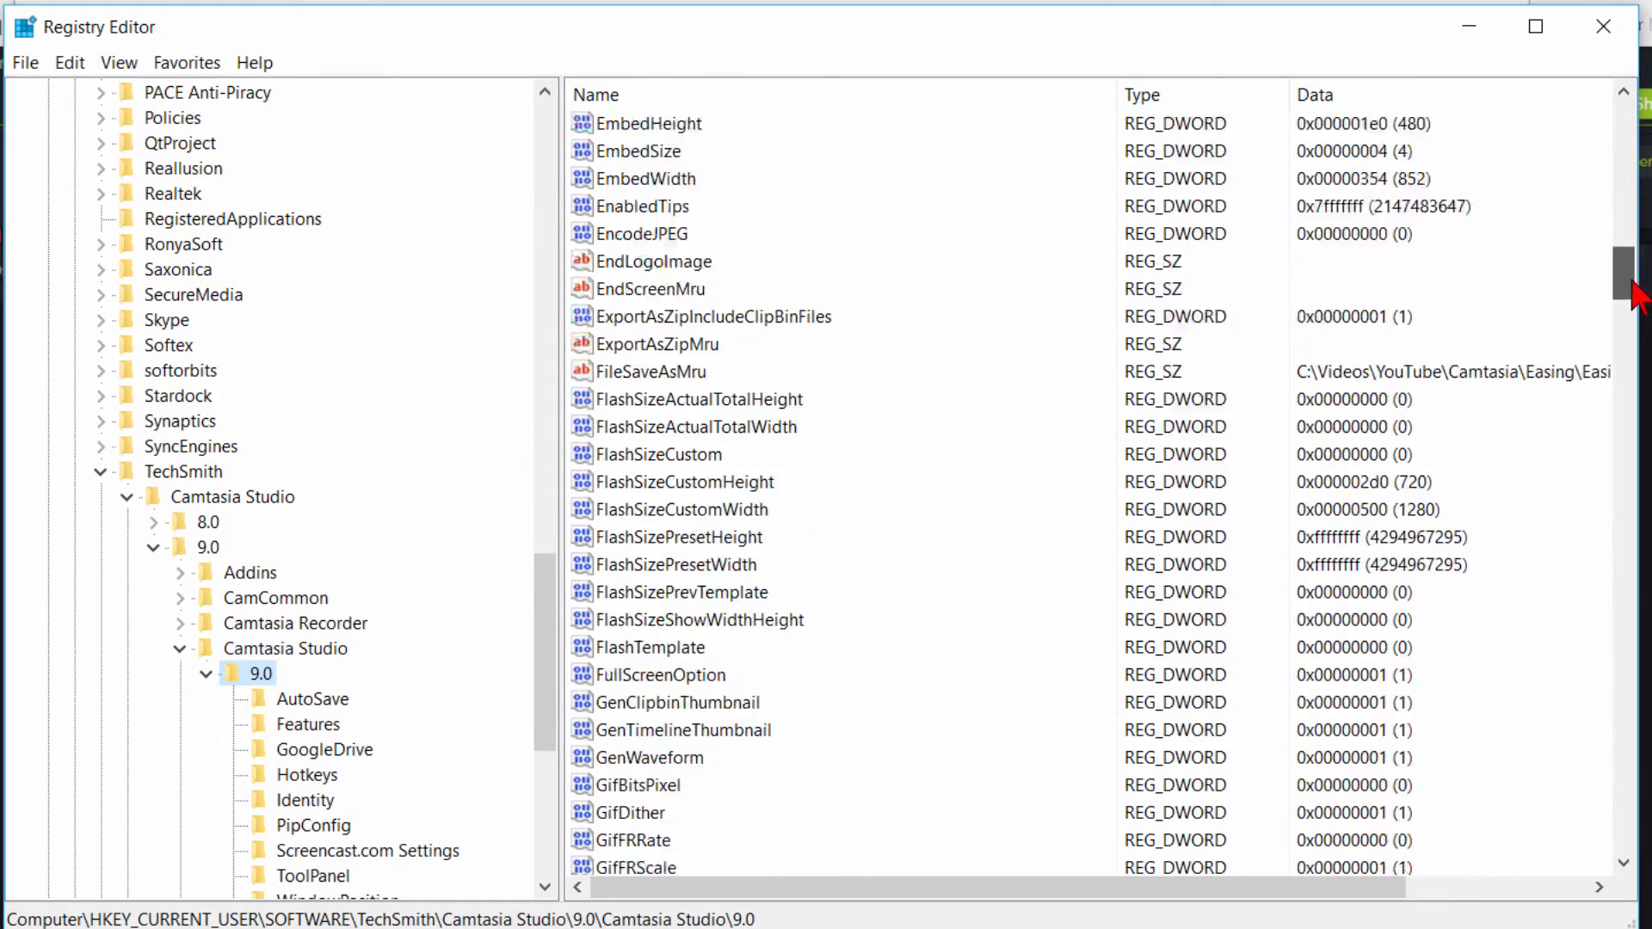
pyautogui.scroll(-3)
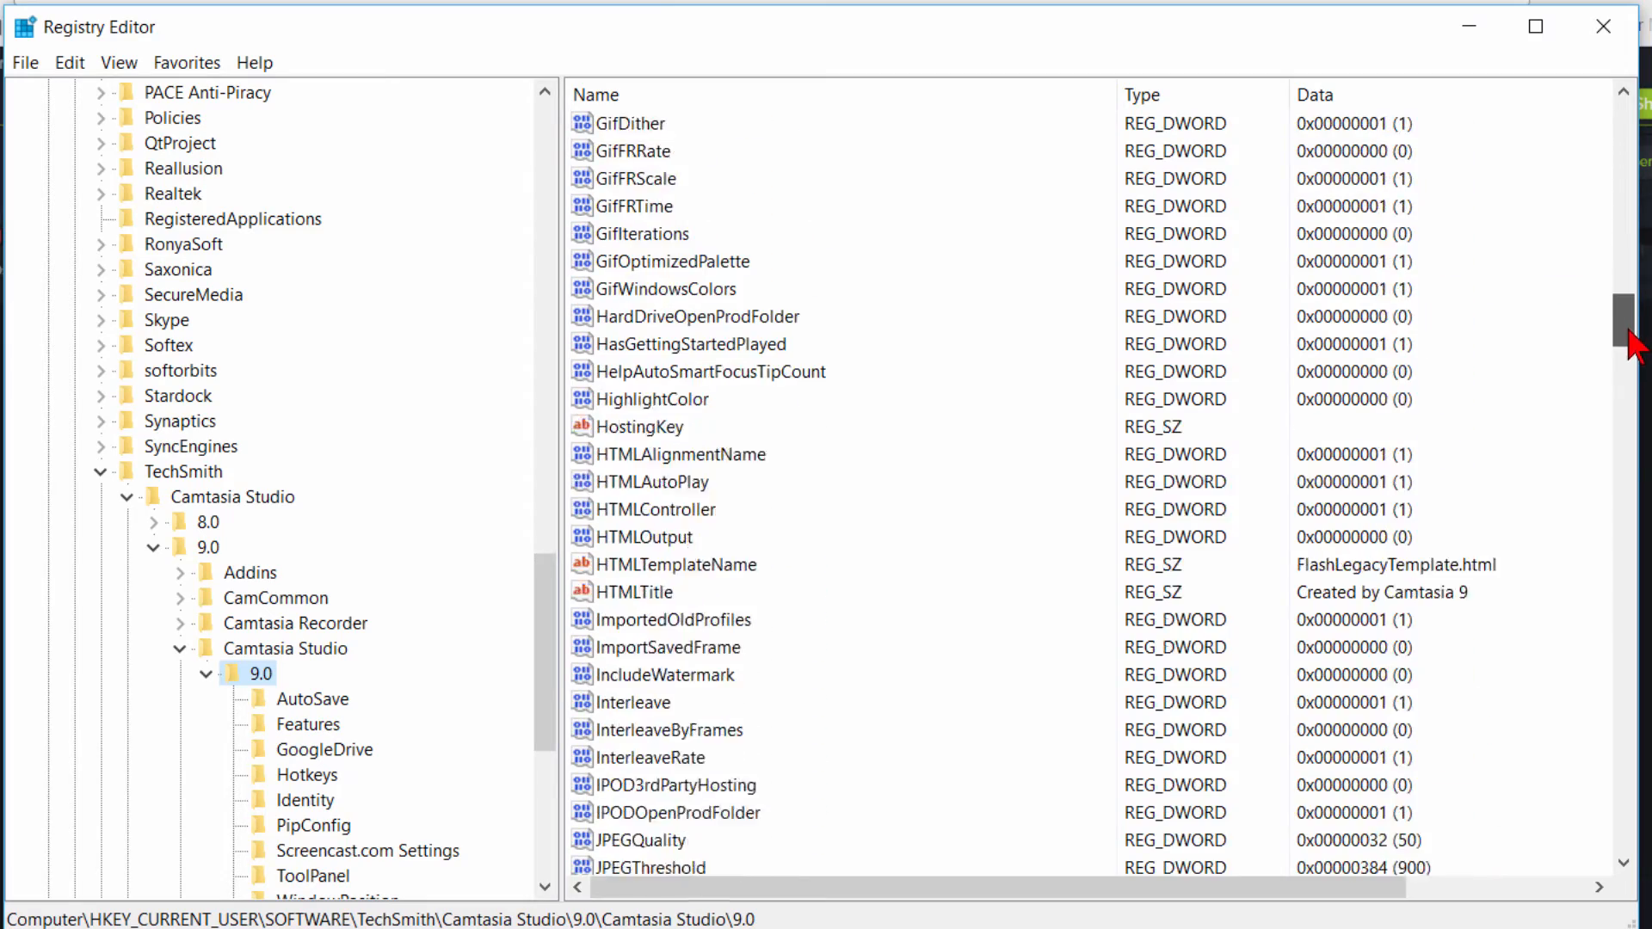
pyautogui.scroll(-3)
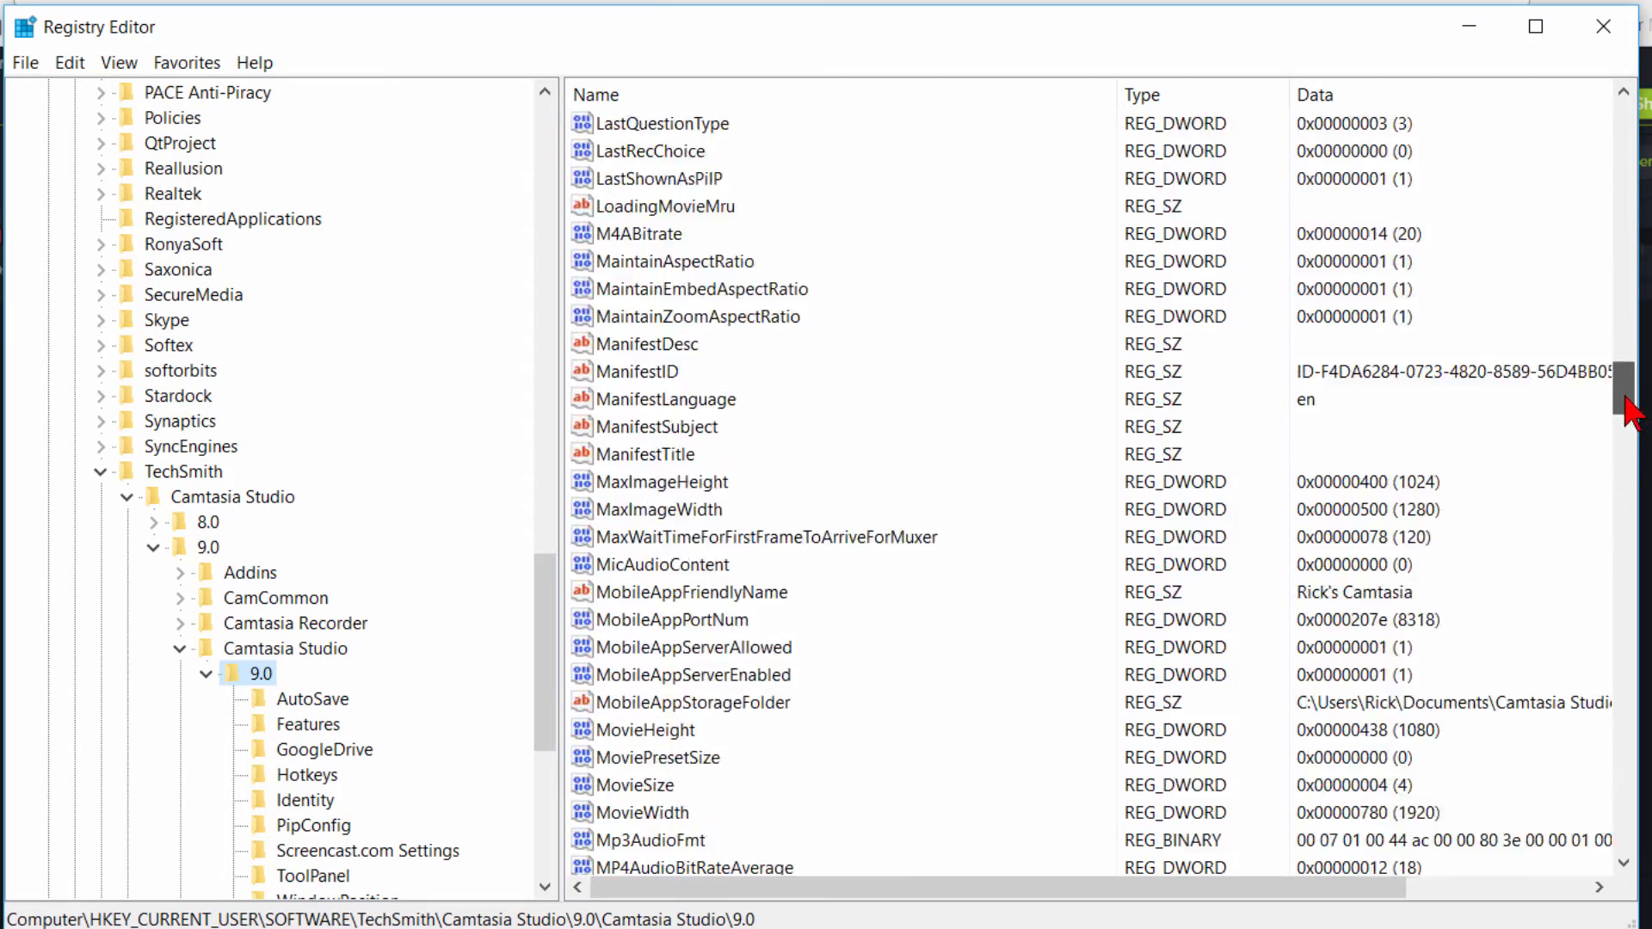
pyautogui.scroll(-3)
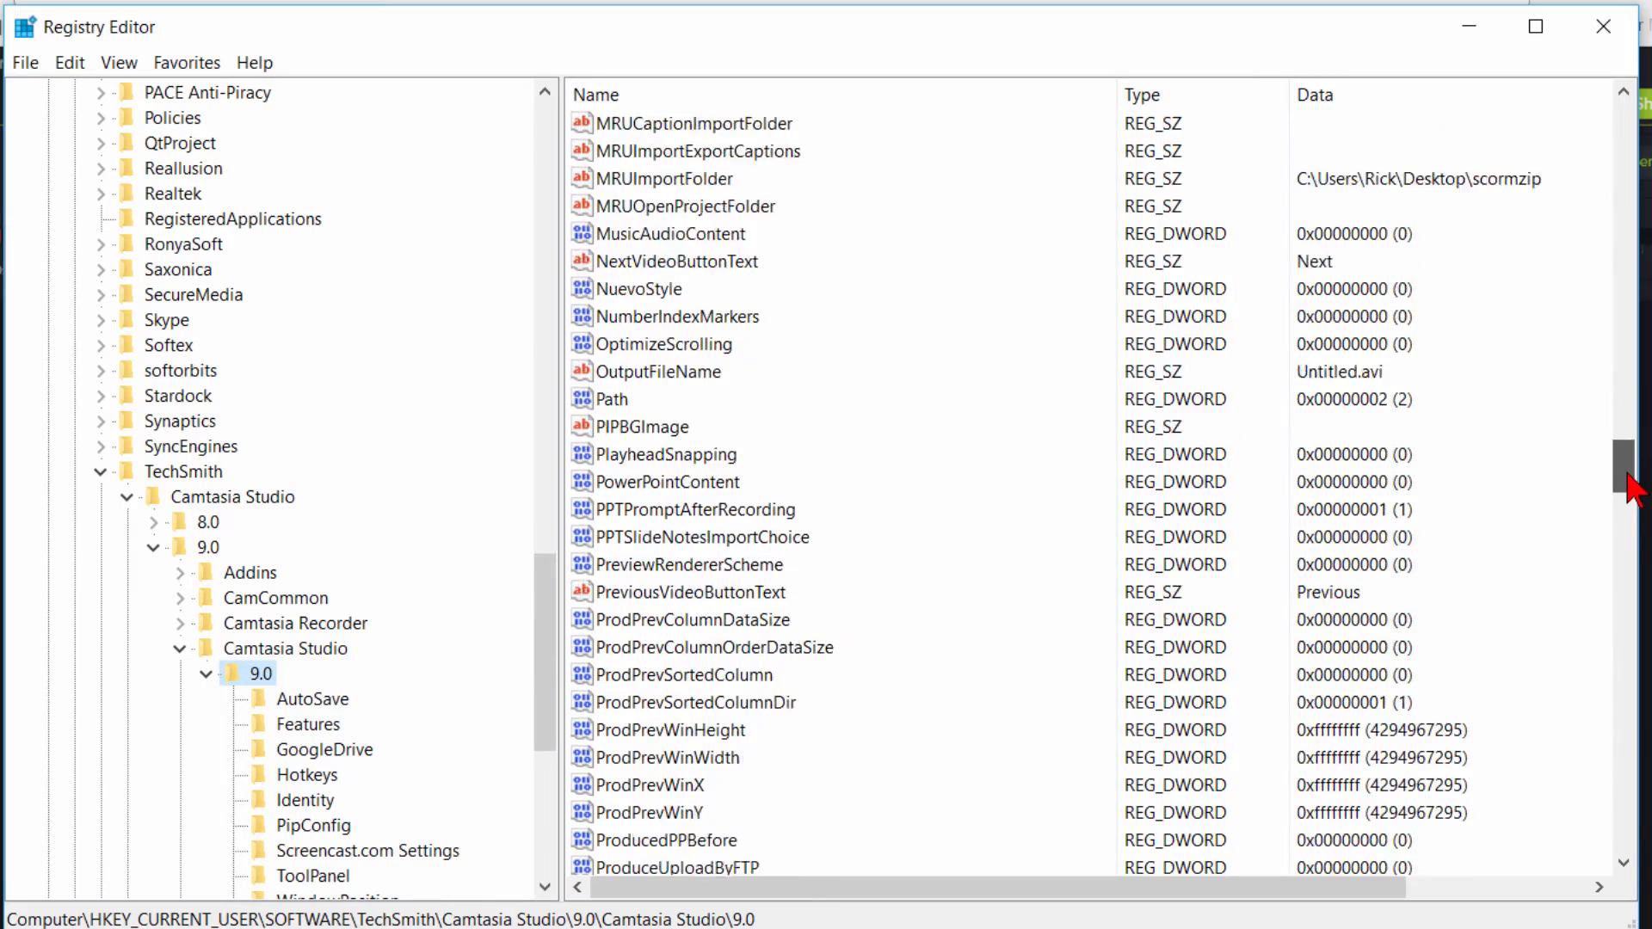
pyautogui.scroll(-3)
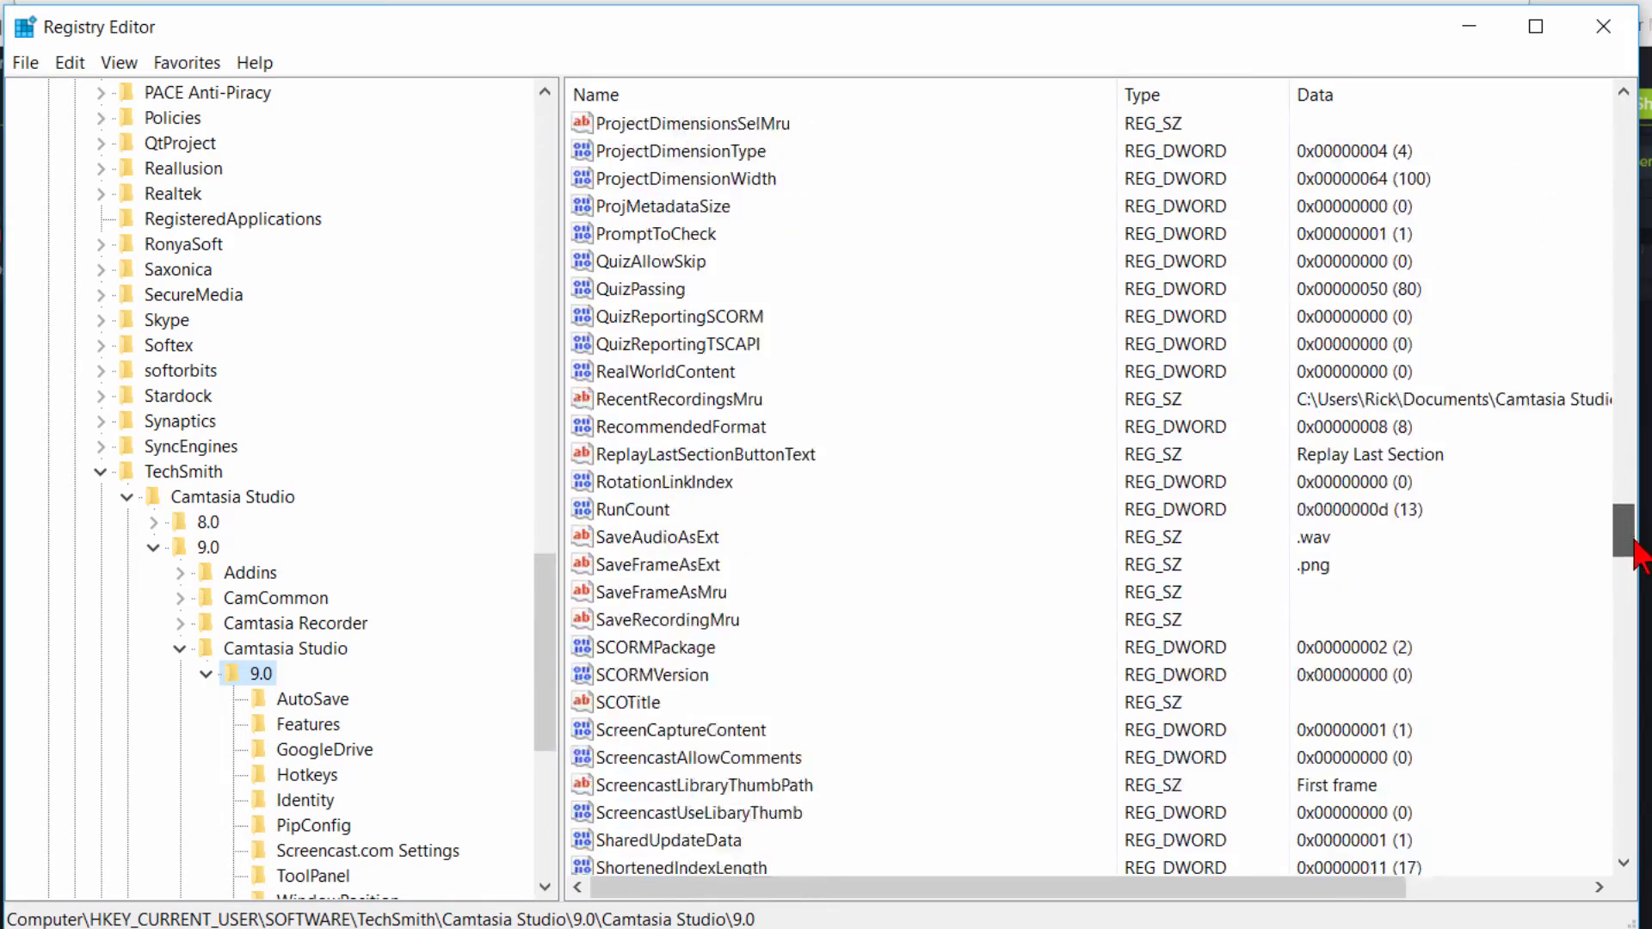
pyautogui.scroll(-3)
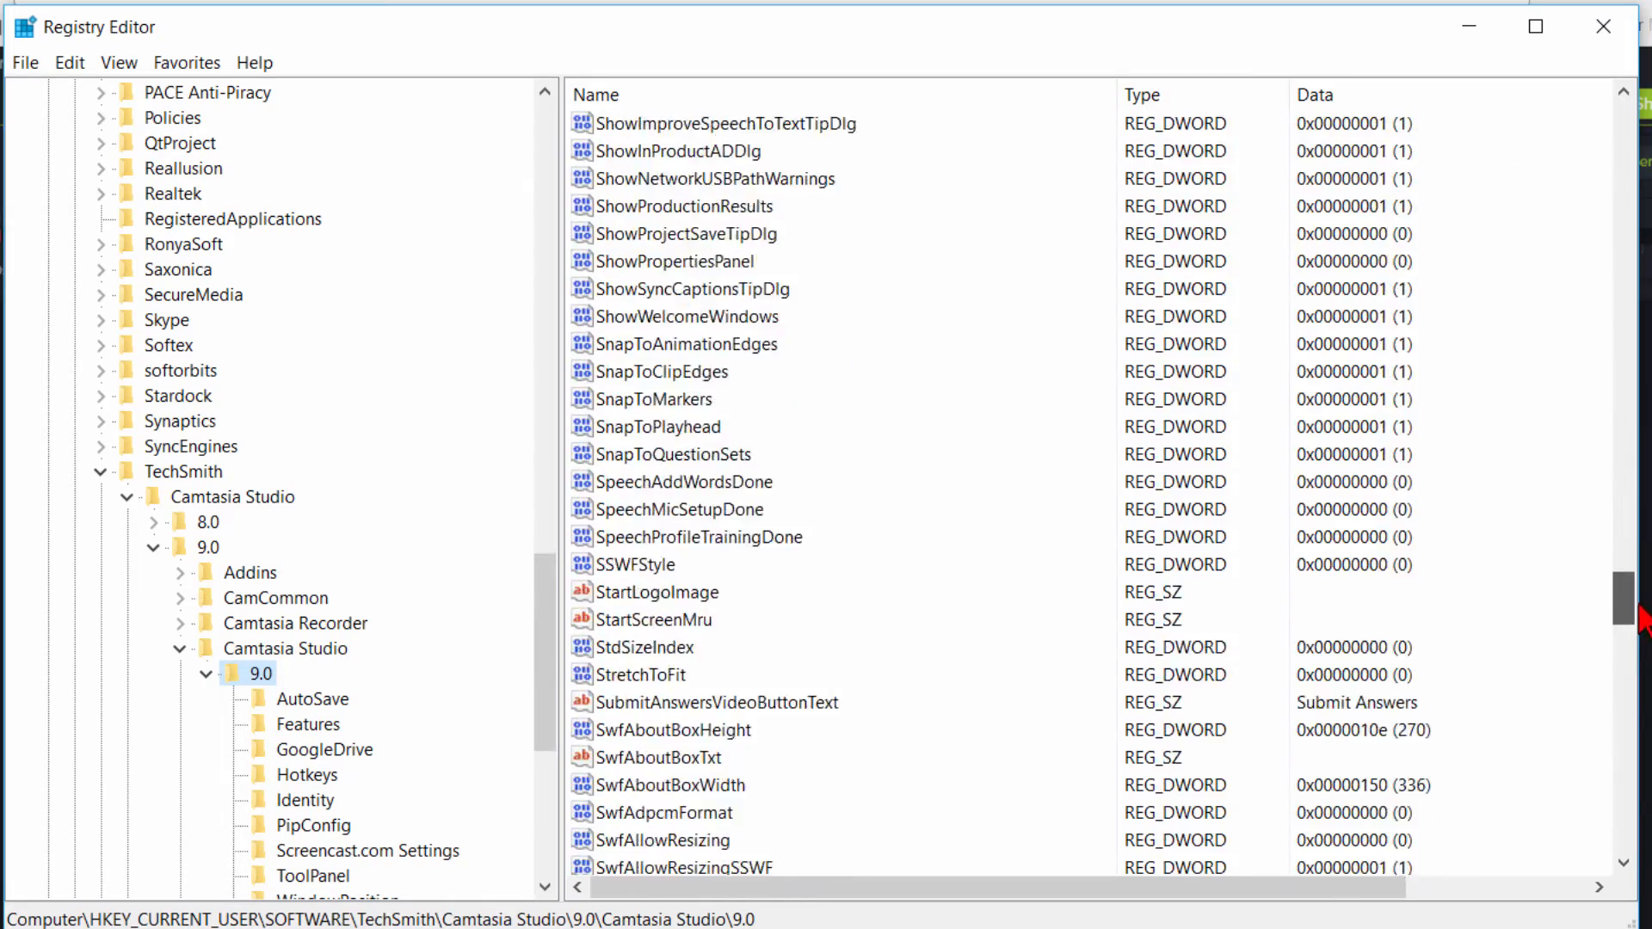
pyautogui.scroll(-3)
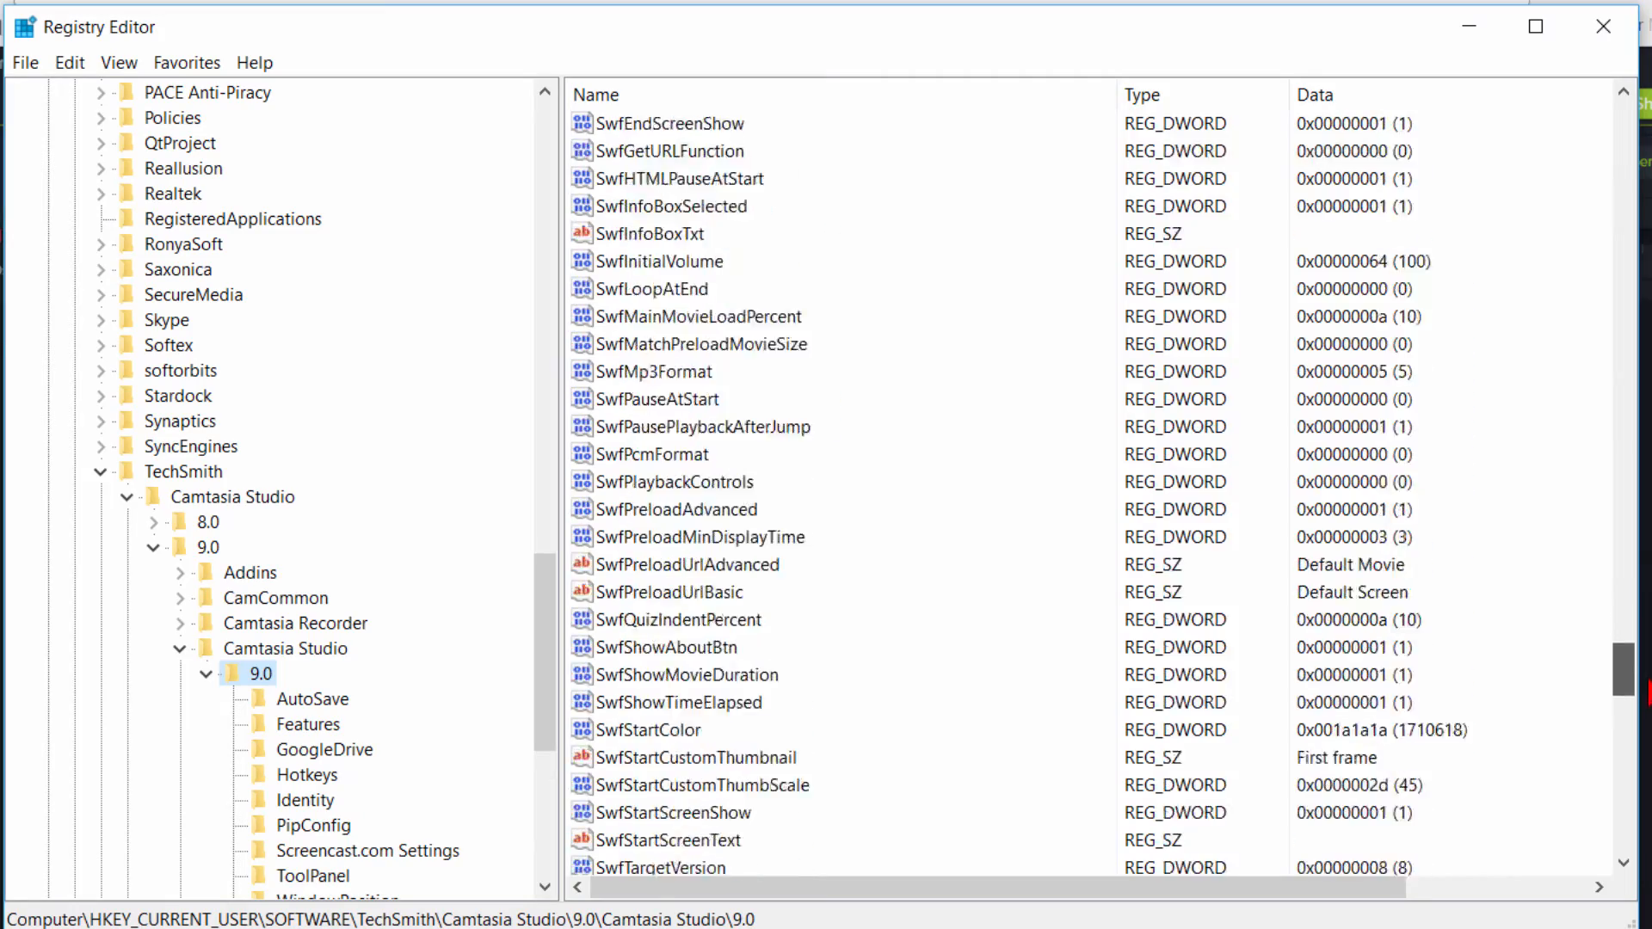
pyautogui.scroll(-3)
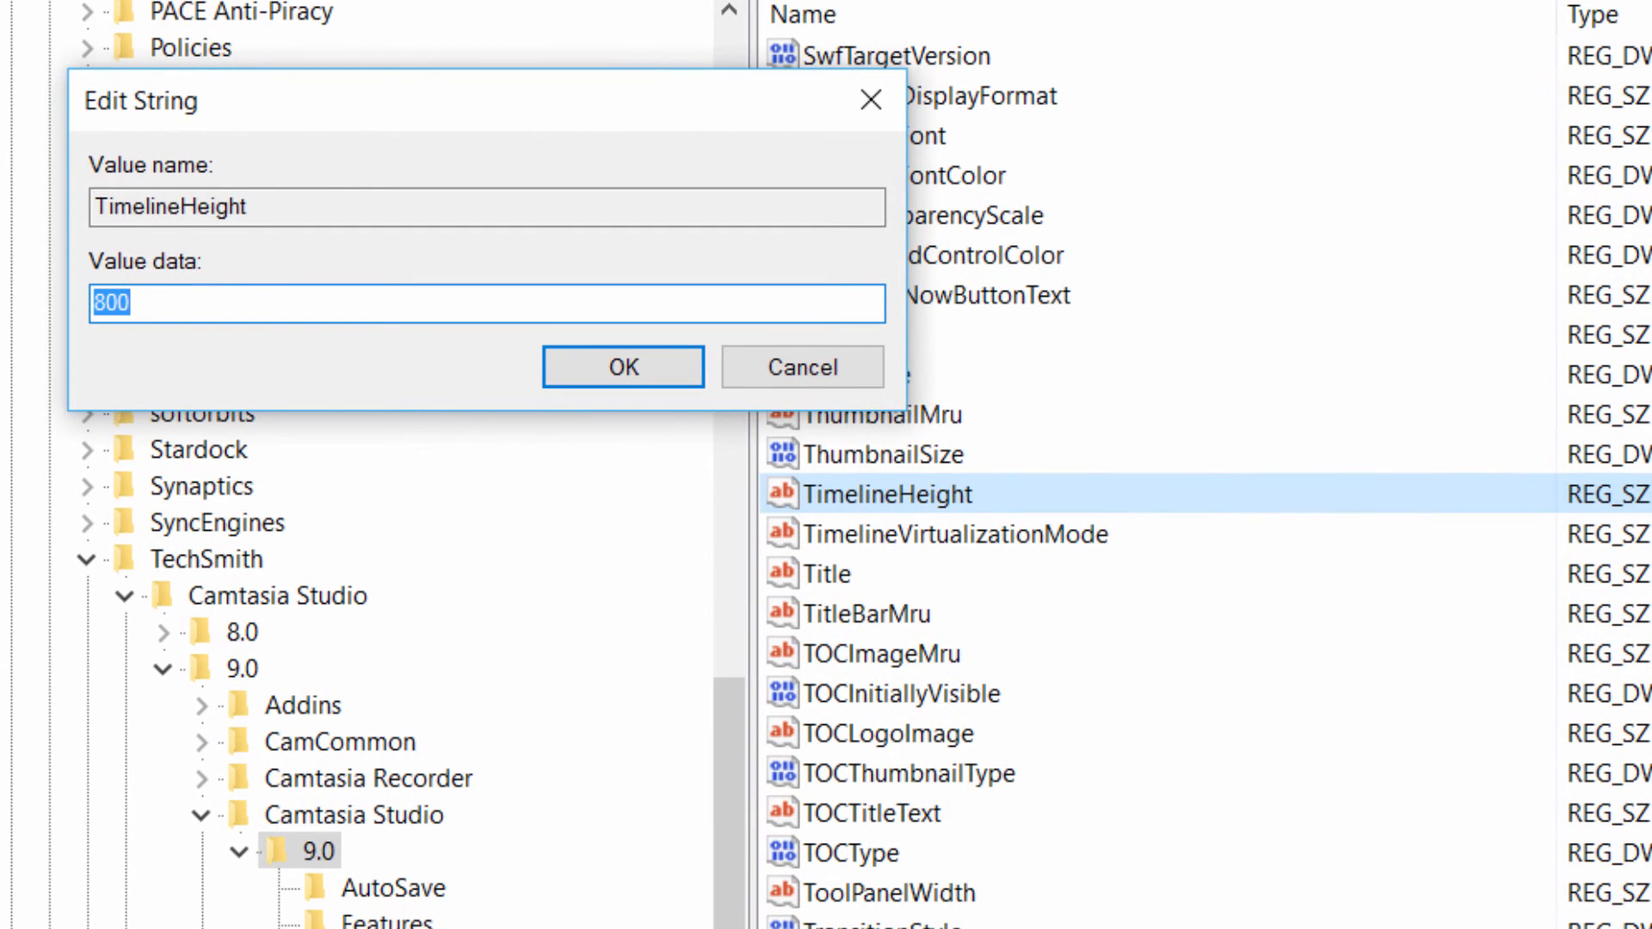
# Set TimelineHeight data to 400 and close Registry Editor.
pyautogui.write('400')
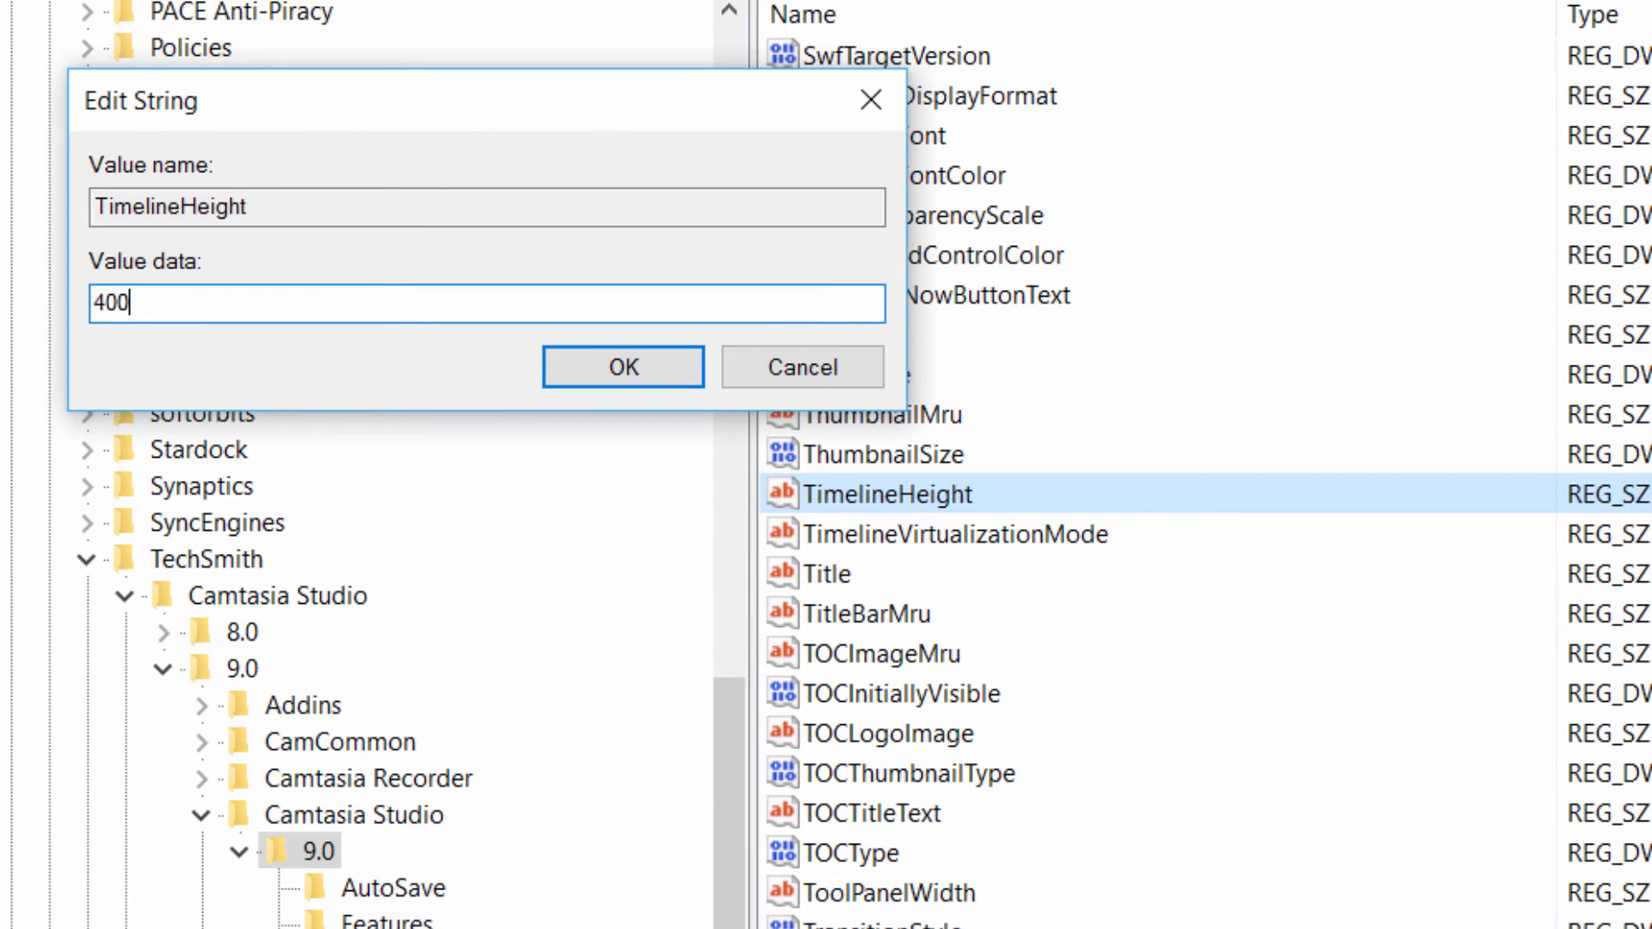
pyautogui.click(622, 367)
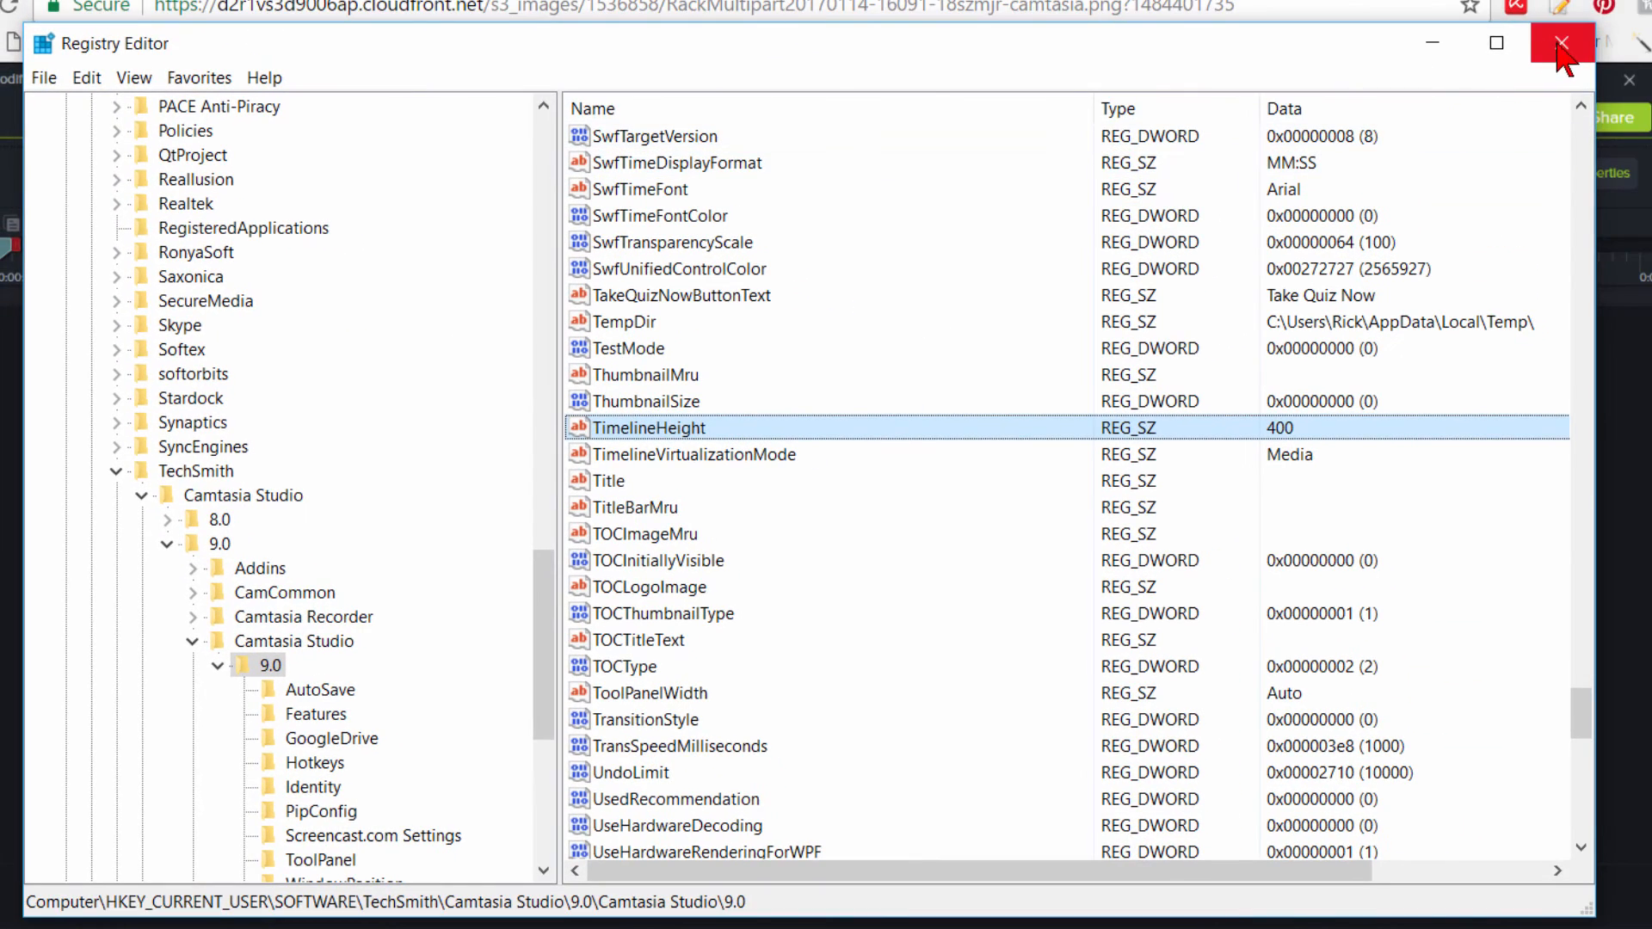
pyautogui.click(1560, 41)
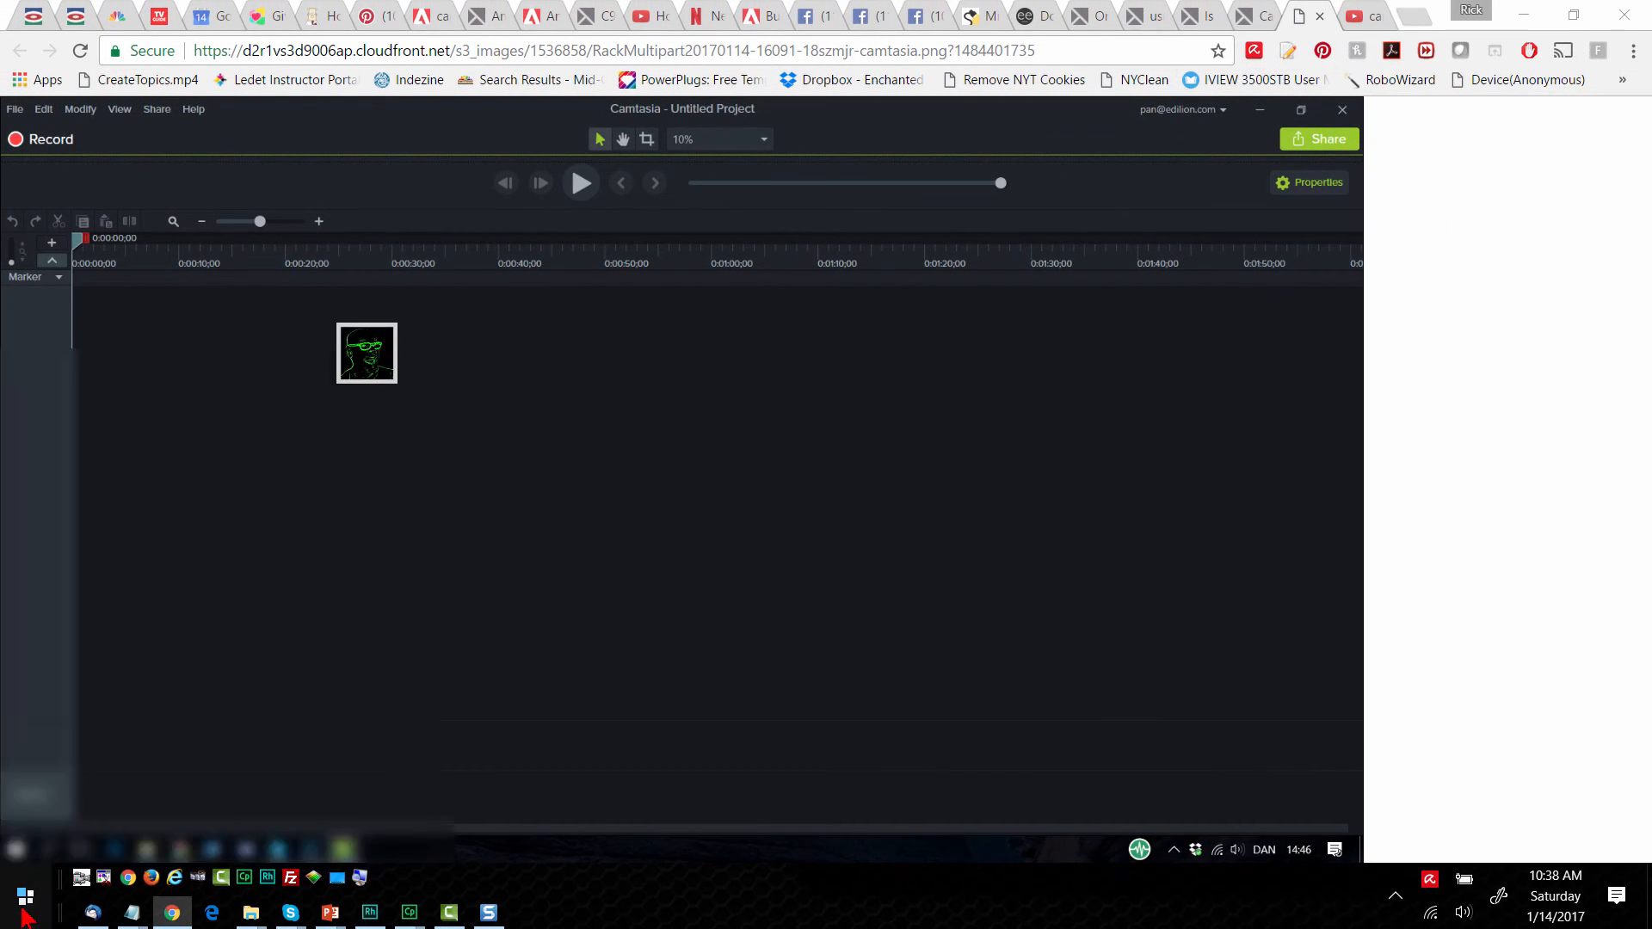
# Relaunch Camtasia 9 from the Start menu.
pyautogui.click(19, 899)
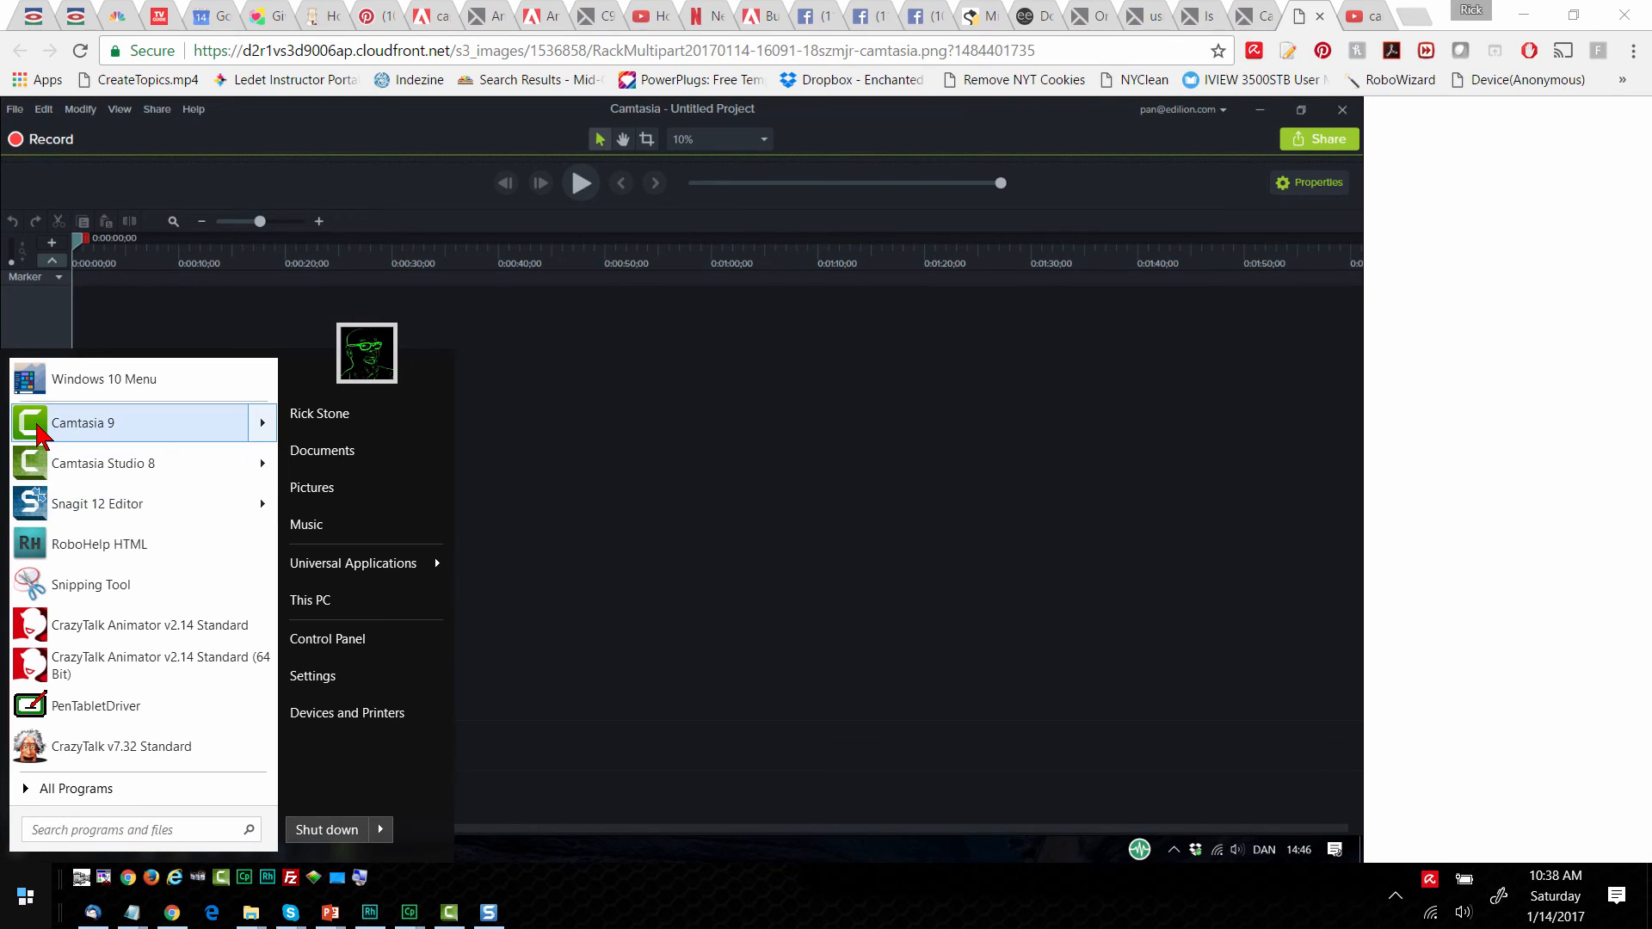
pyautogui.click(83, 423)
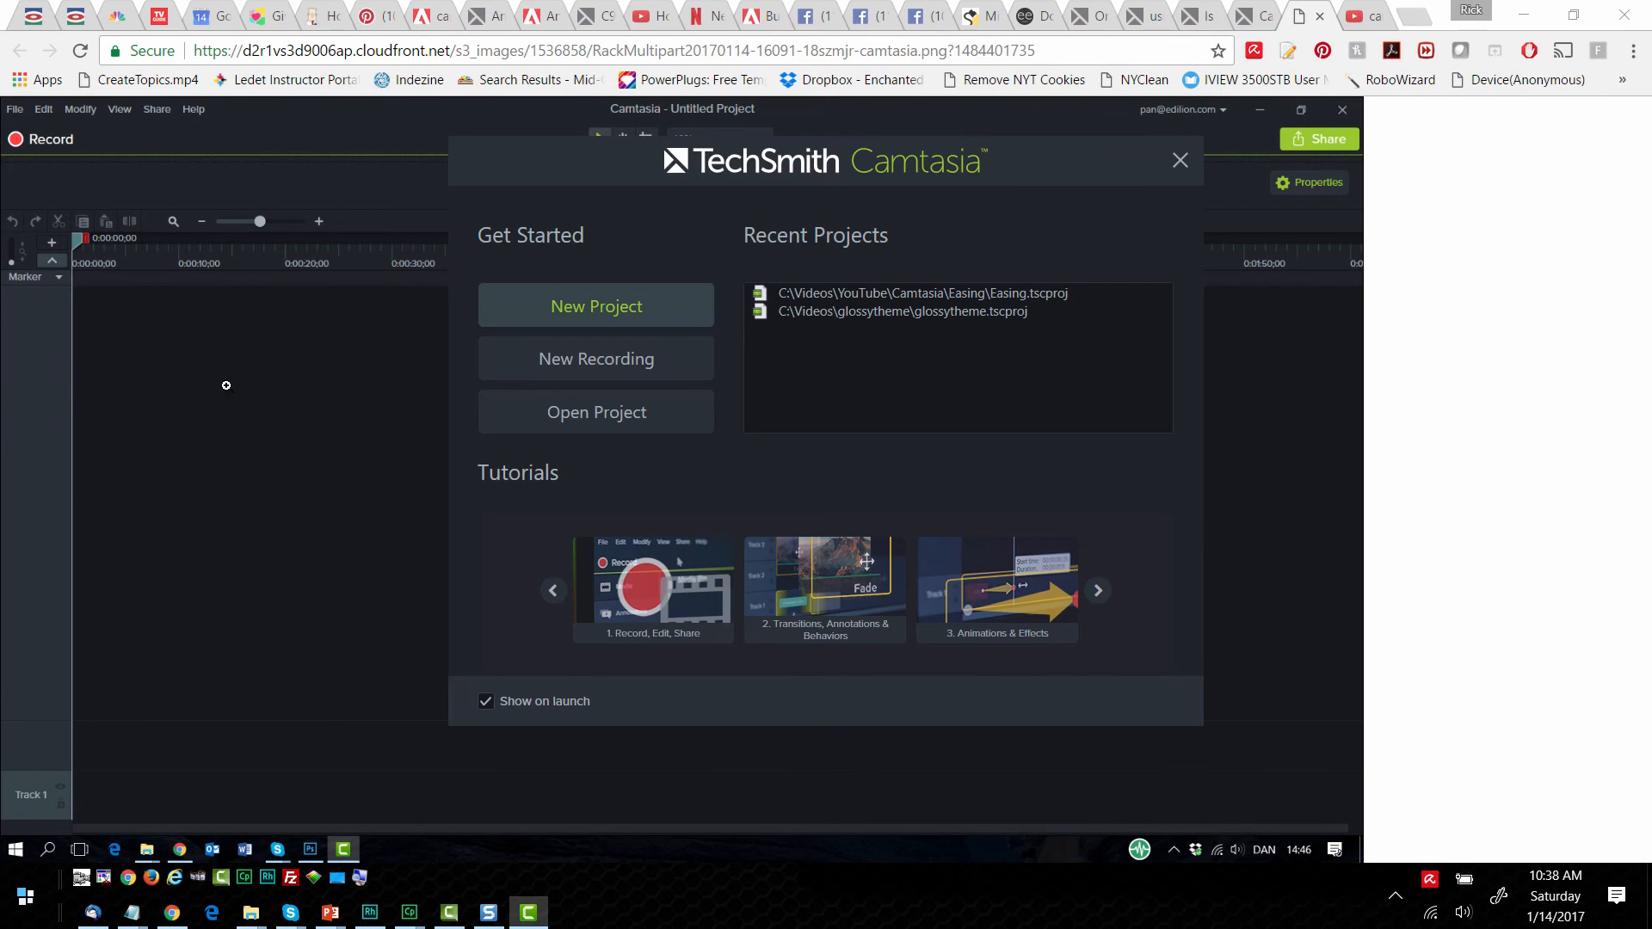
pyautogui.click(1181, 161)
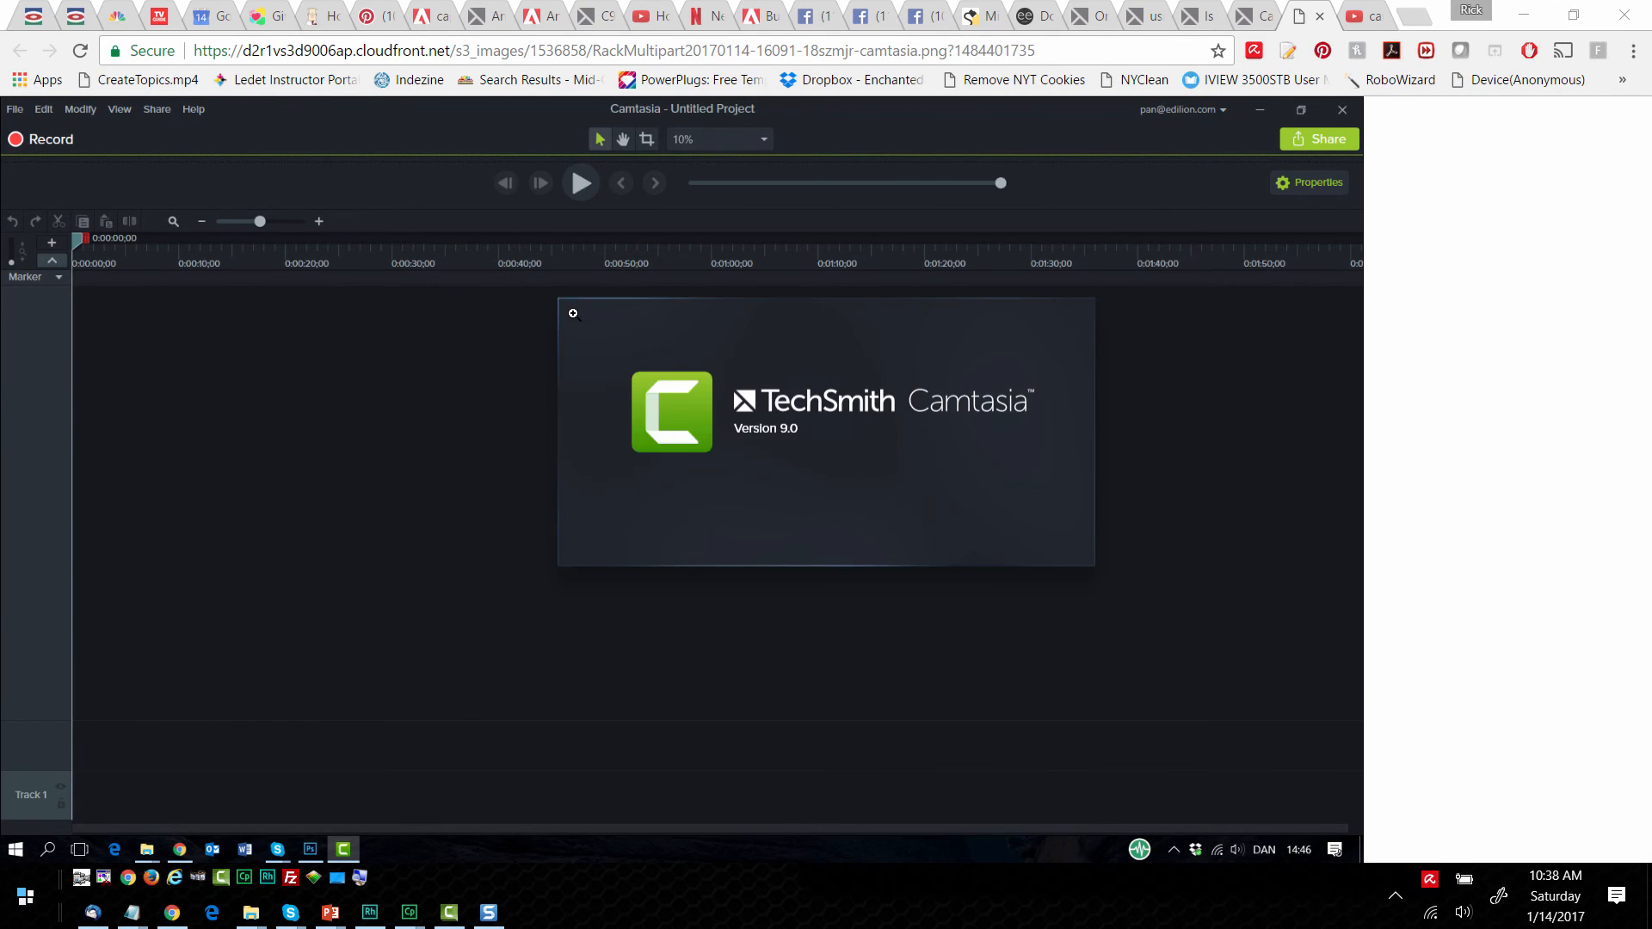